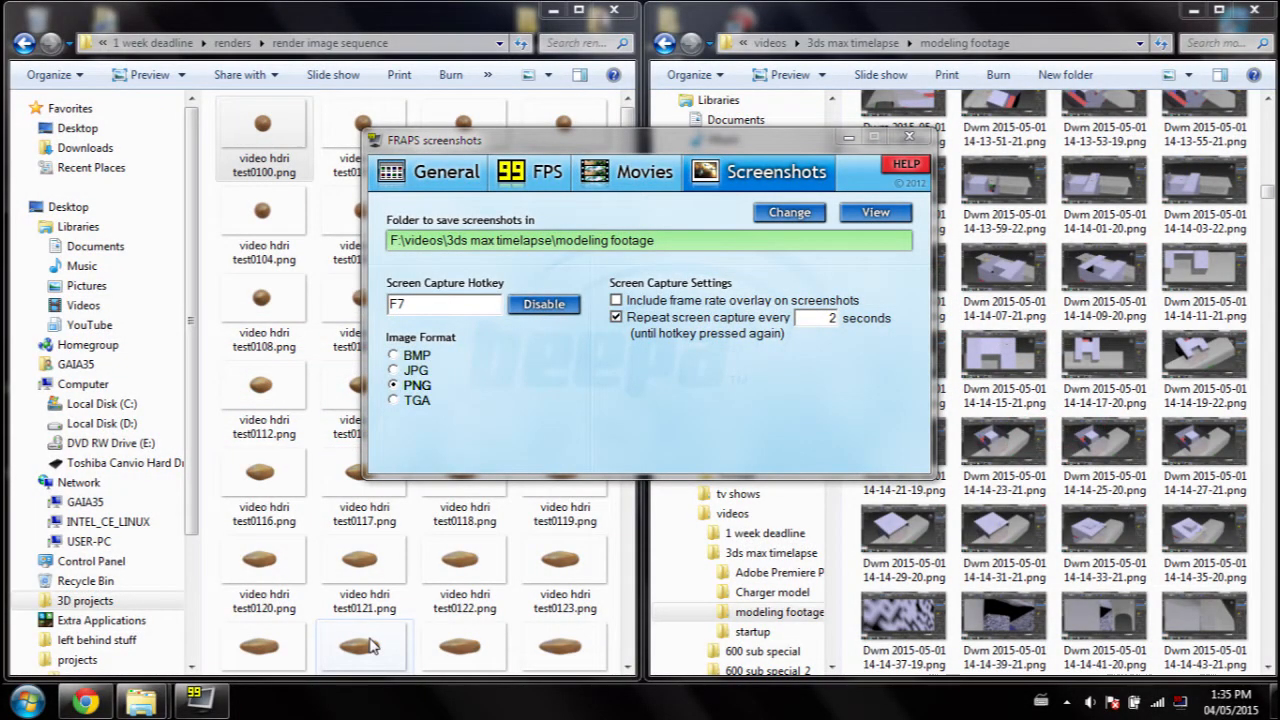
mouse_move(615, 453)
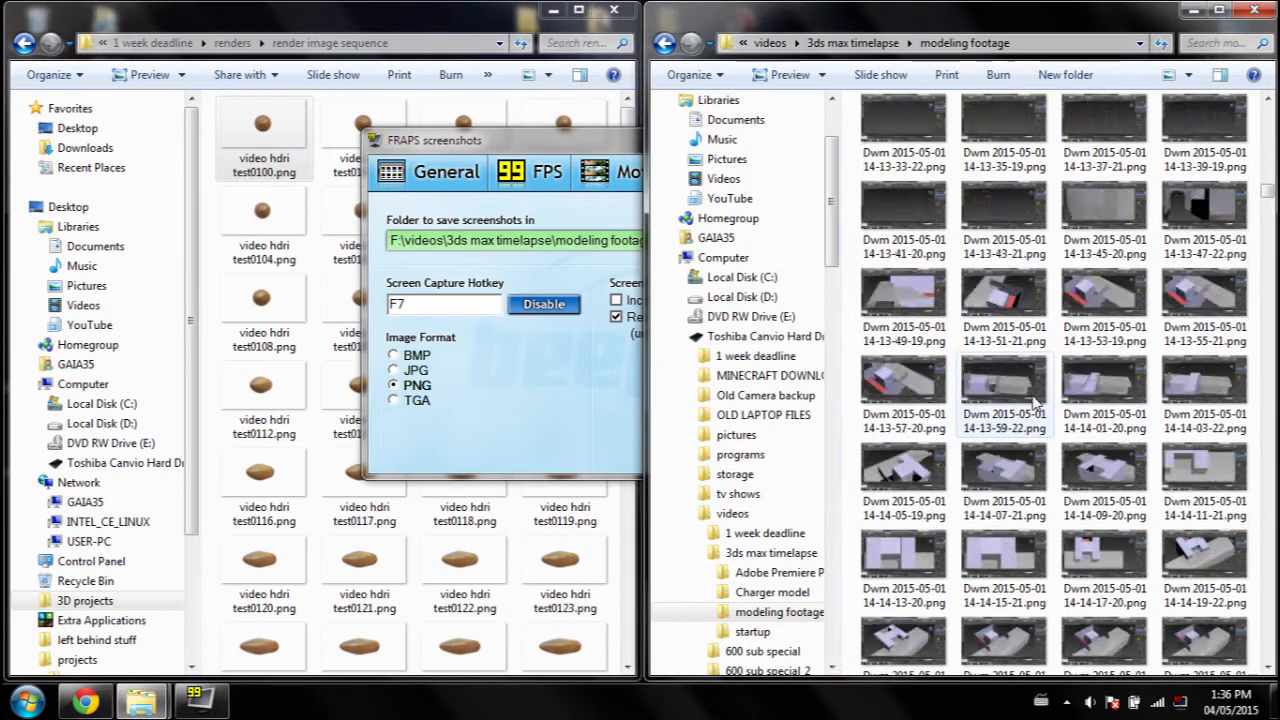
Step: Scroll the FRAPS Screenshots tab to review the save folder and capture settings
scroll(down, 3)
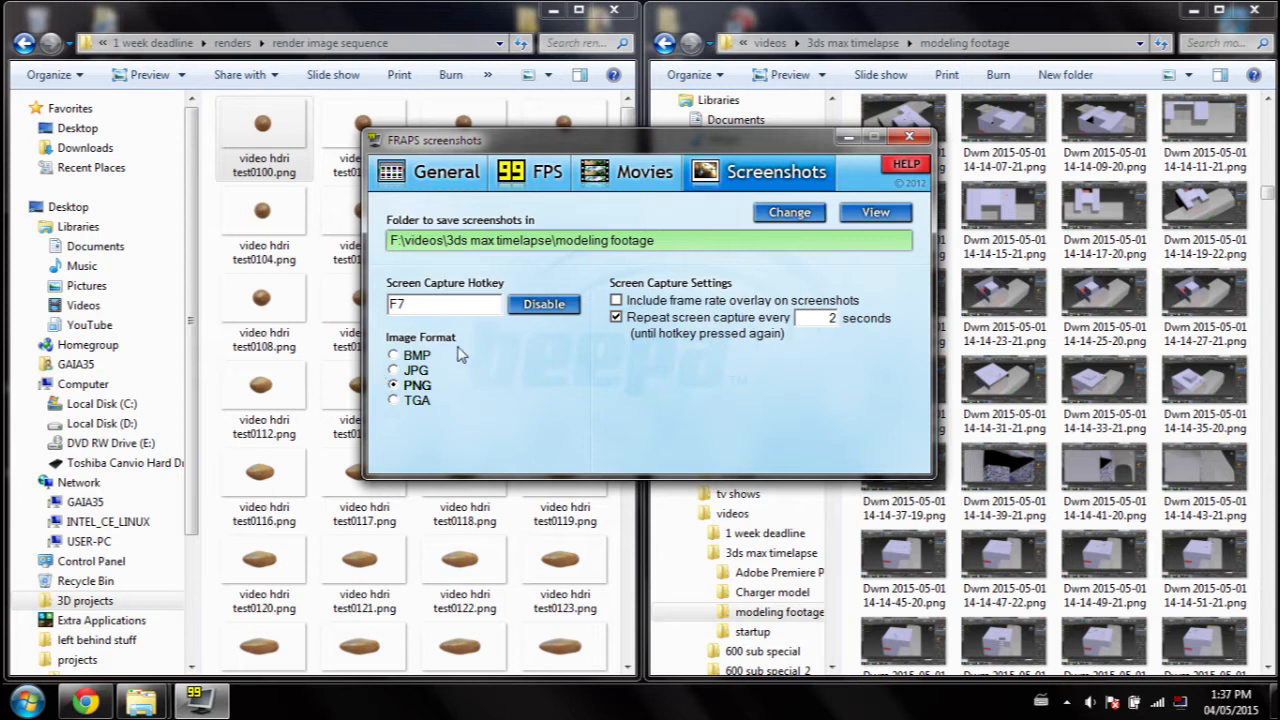
mouse_move(400, 443)
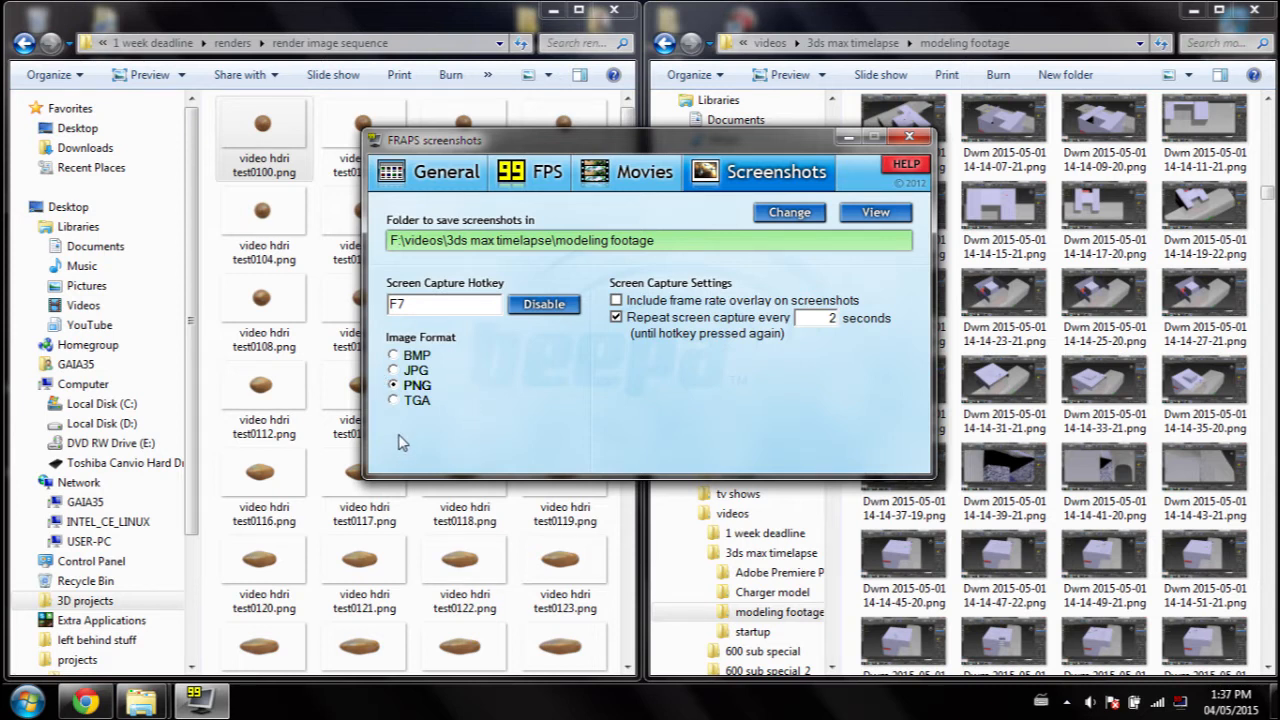
mouse_move(457, 443)
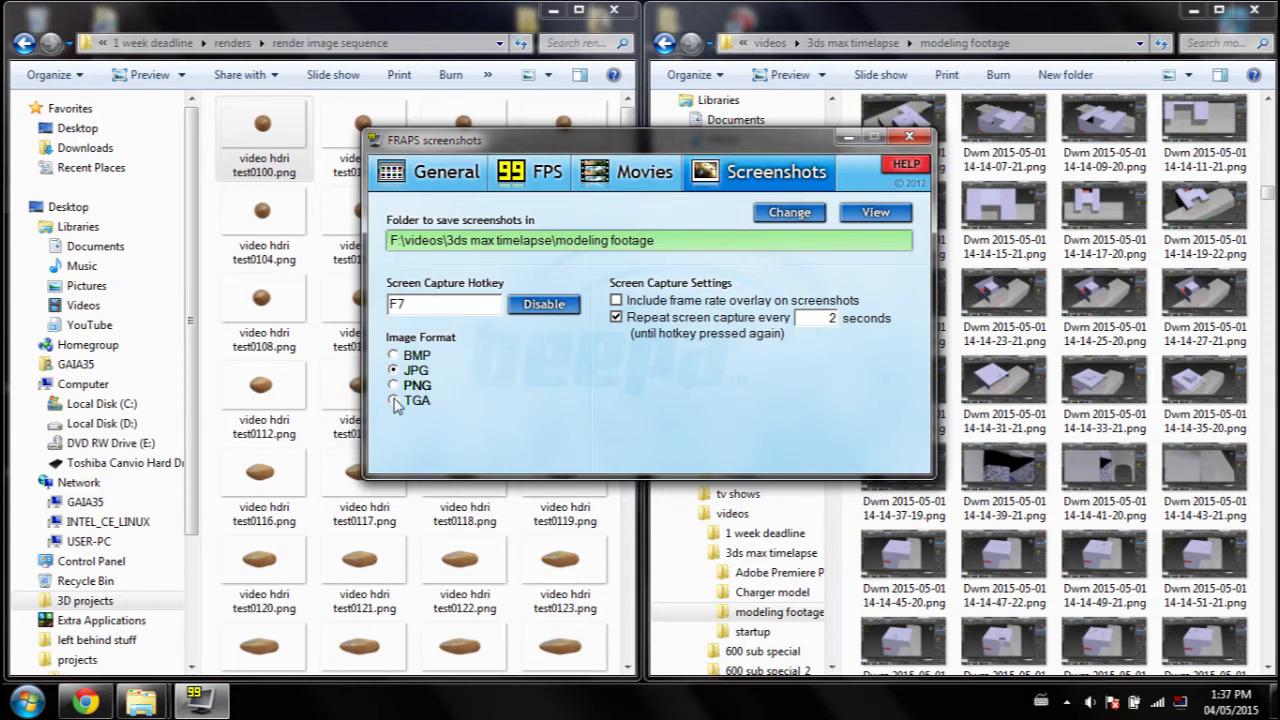
Step: Set FRAPS screenshots back to PNG and dismiss the folder chooser unchanged
click(394, 385)
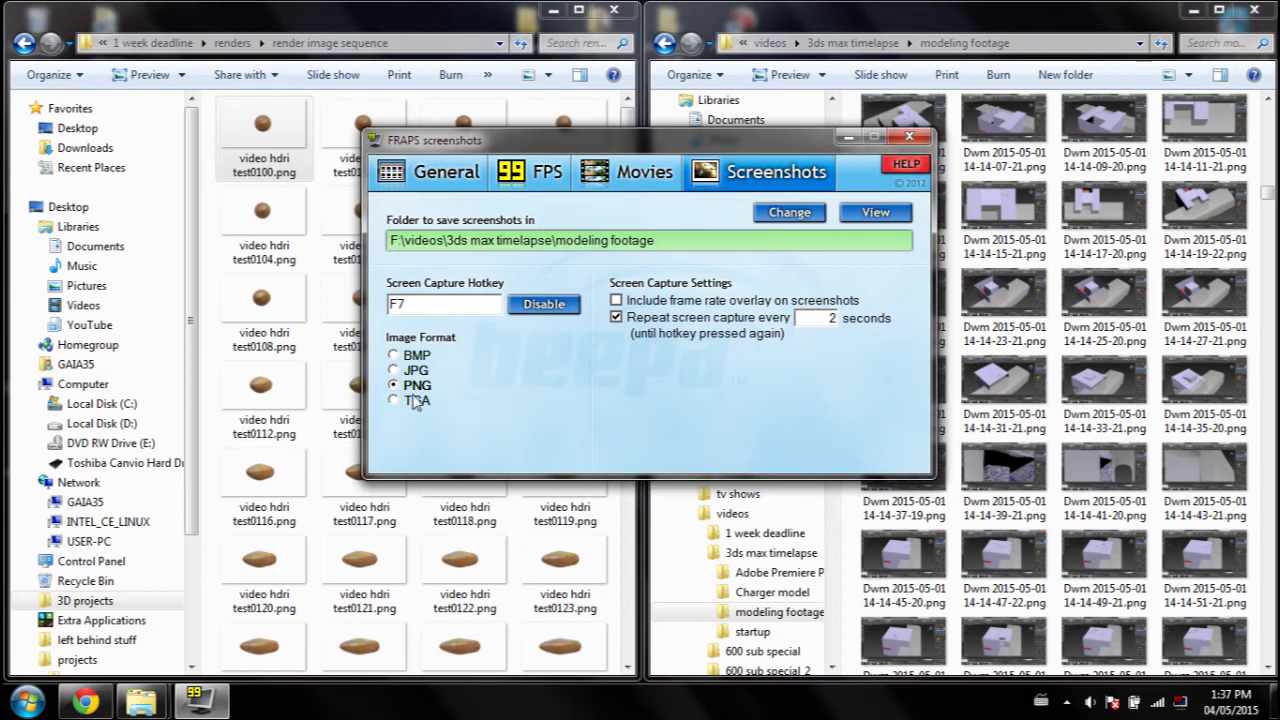
mouse_move(420, 410)
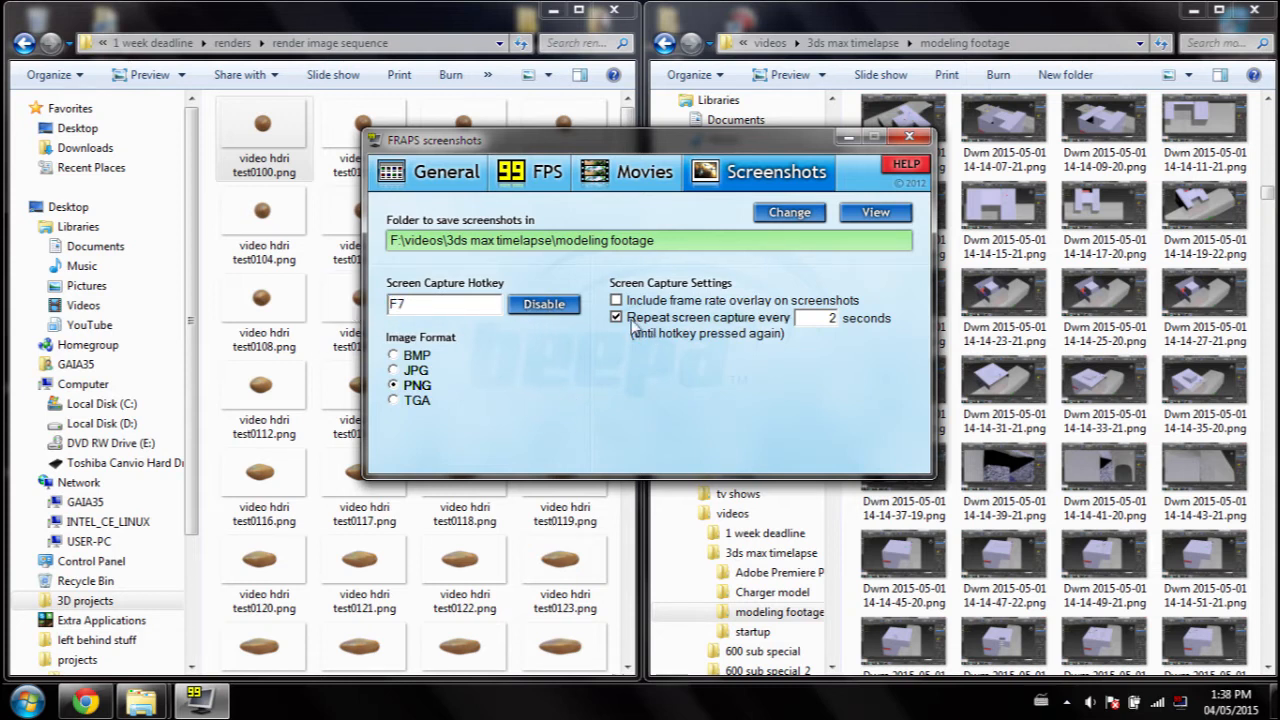
mouse_move(770, 335)
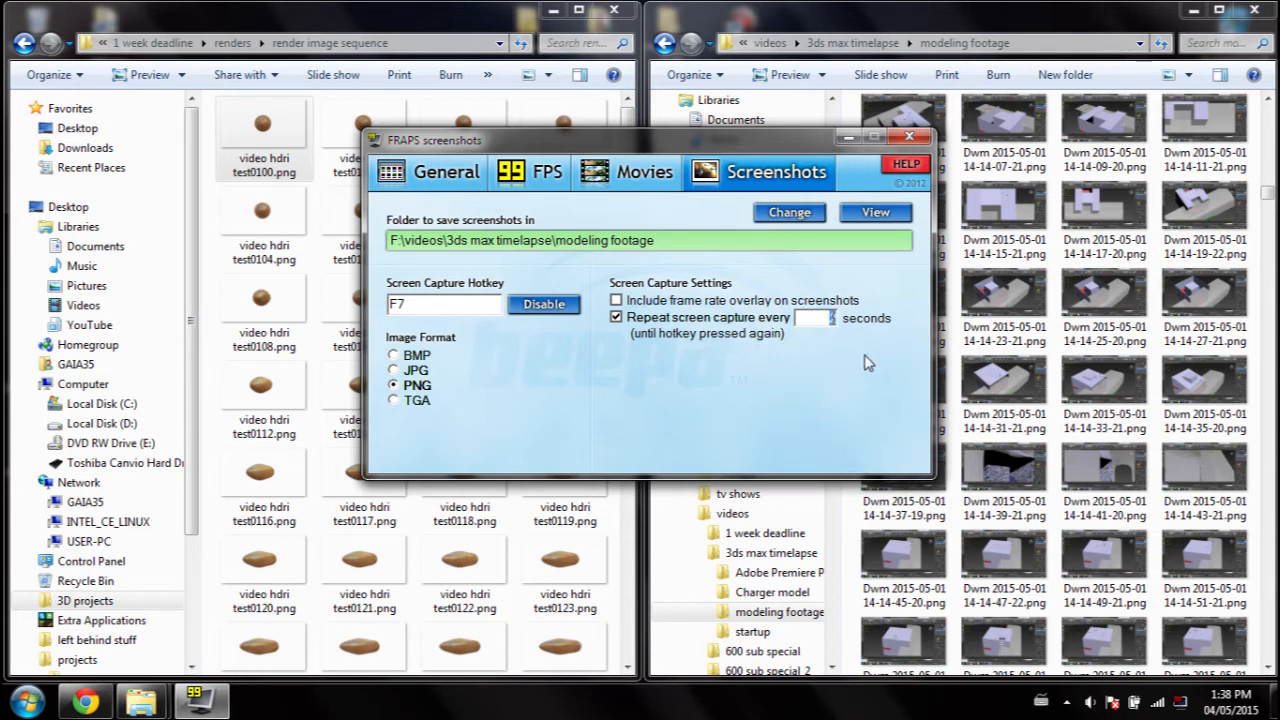
mouse_move(717, 362)
text(2)
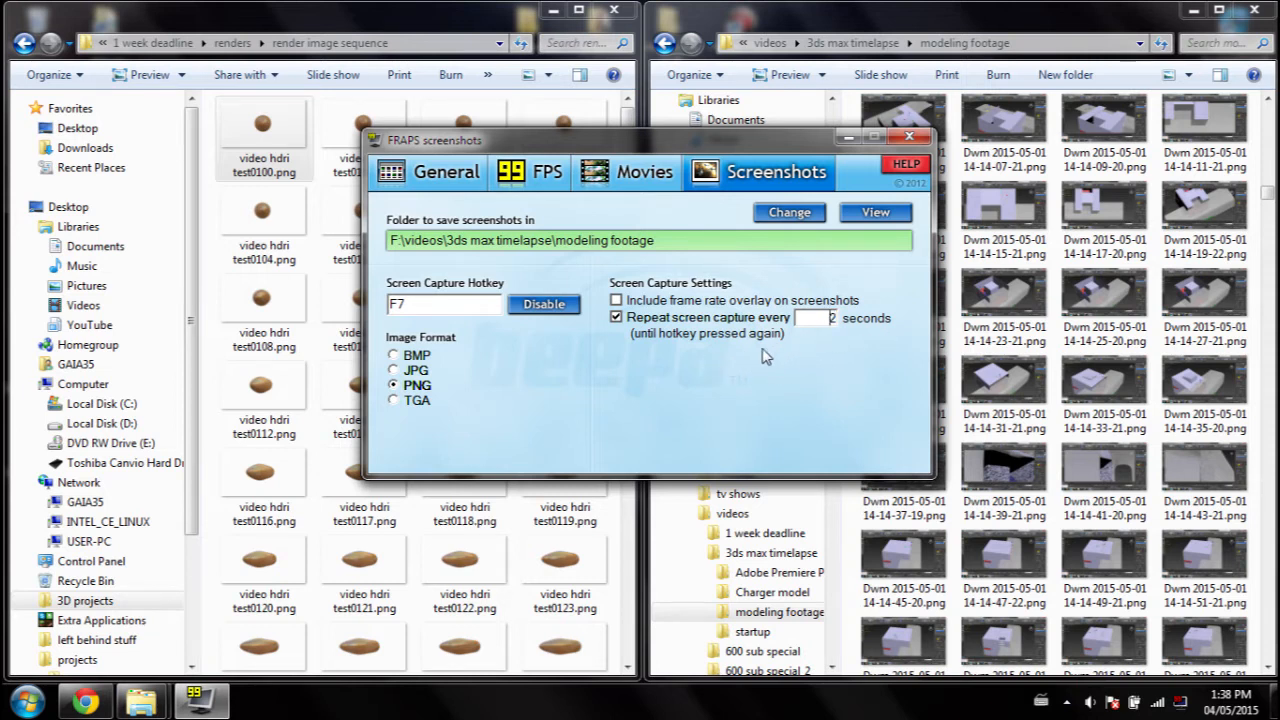
mouse_move(845, 385)
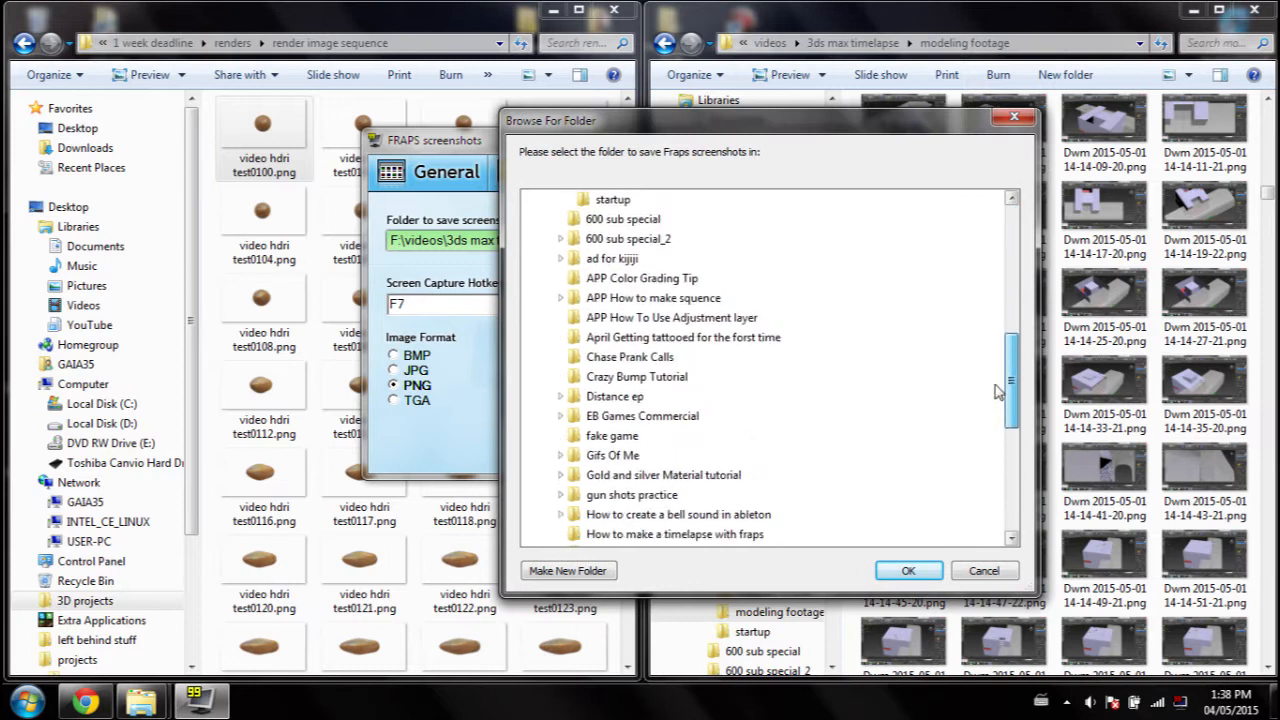
click(908, 570)
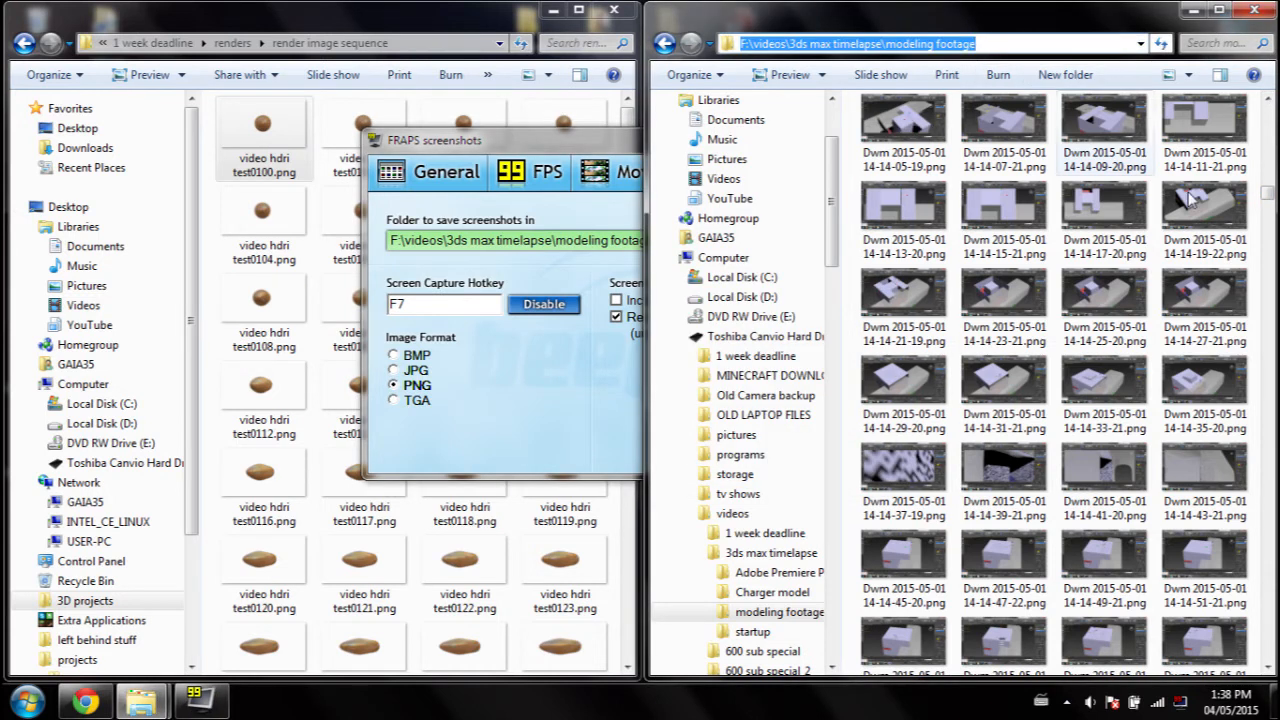
Step: Delete the last four 2015-05-04 screenshots at the folder's end permanently
scroll(down, 3)
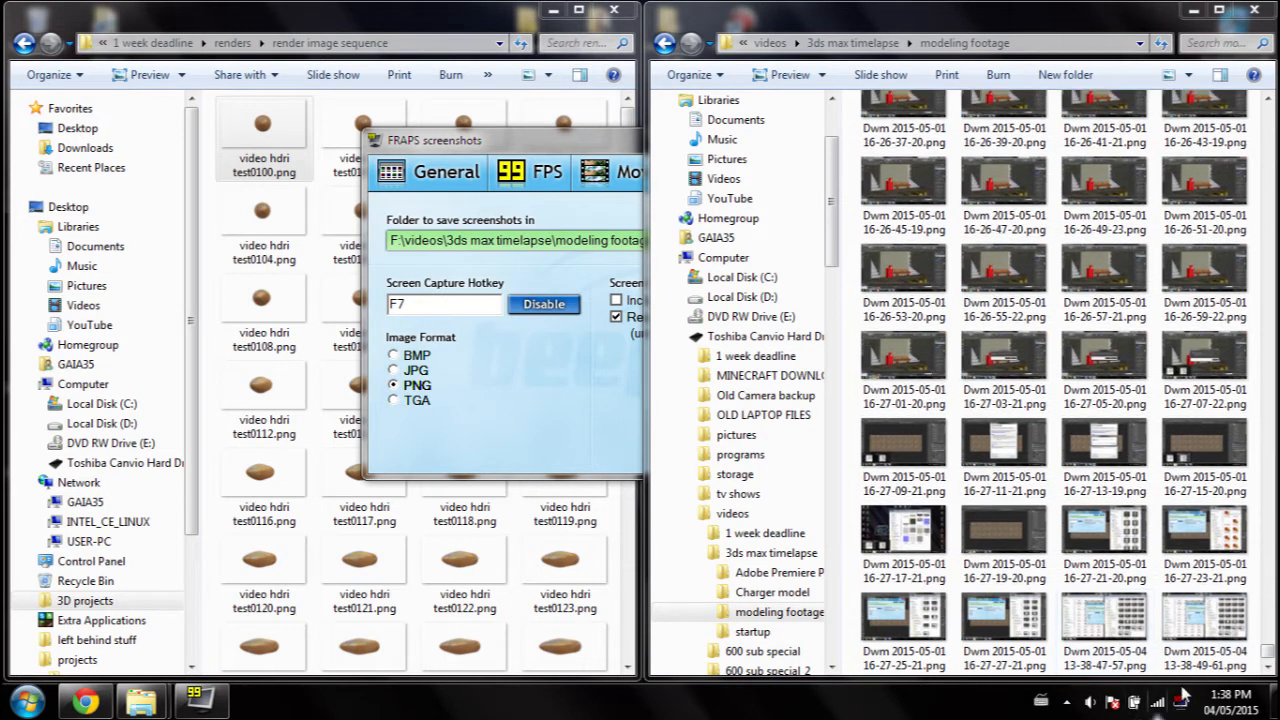
scroll(down, 3)
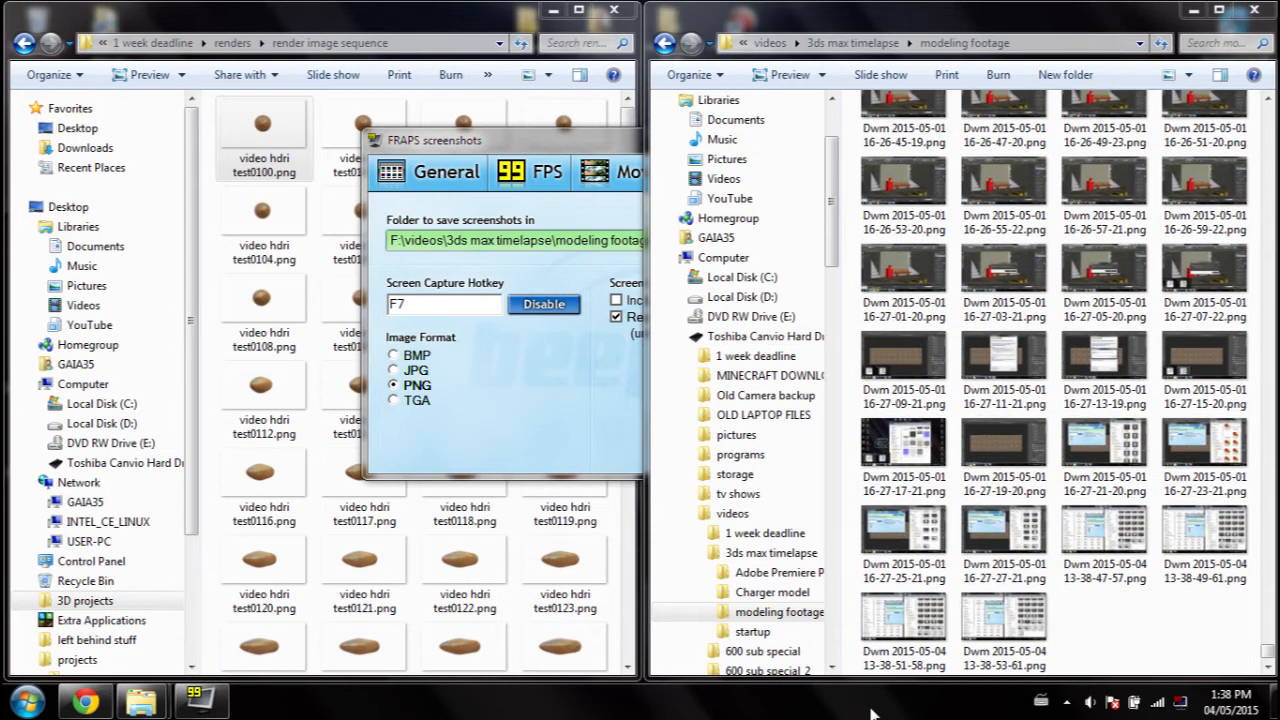
click(1104, 543)
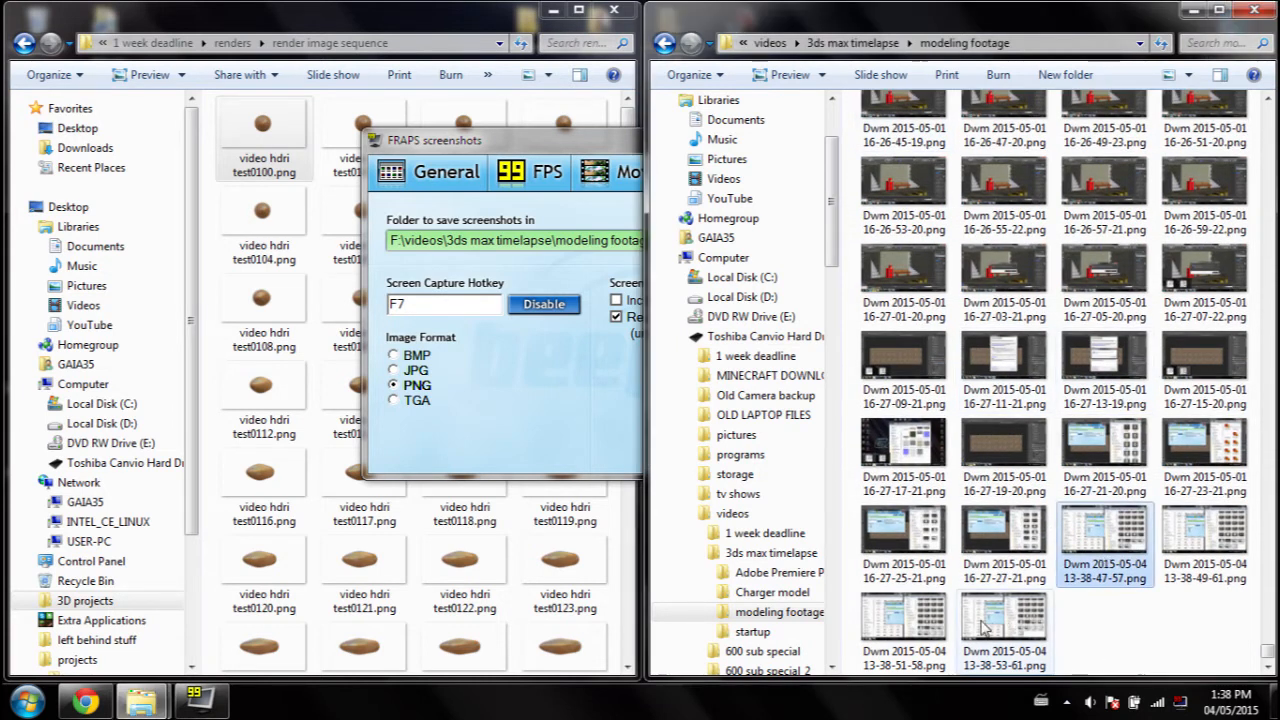
key(delete)
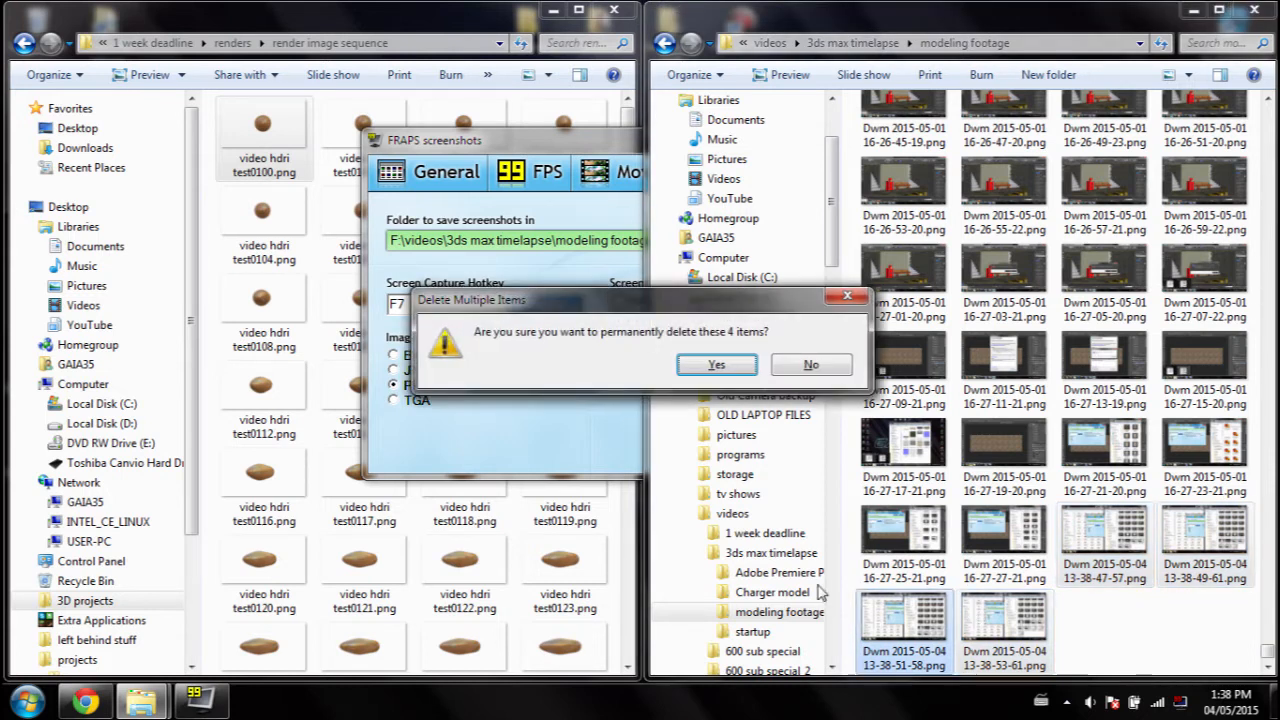
click(716, 364)
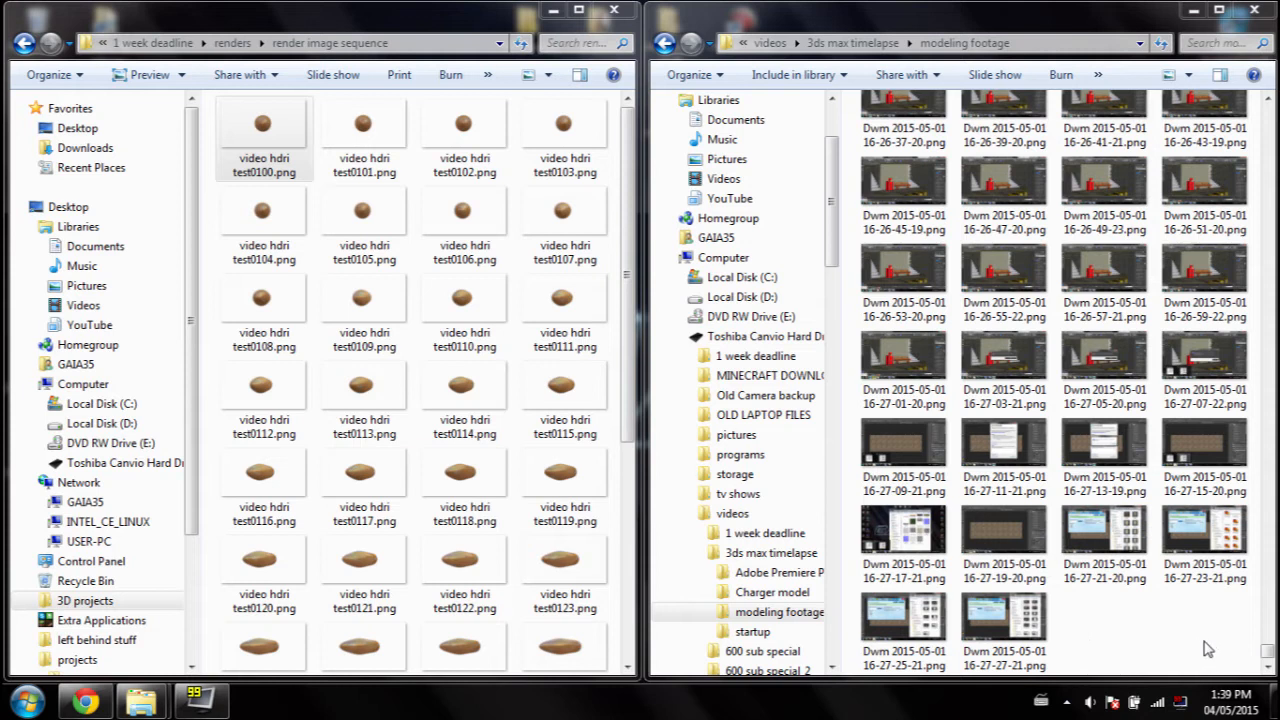
click(264, 138)
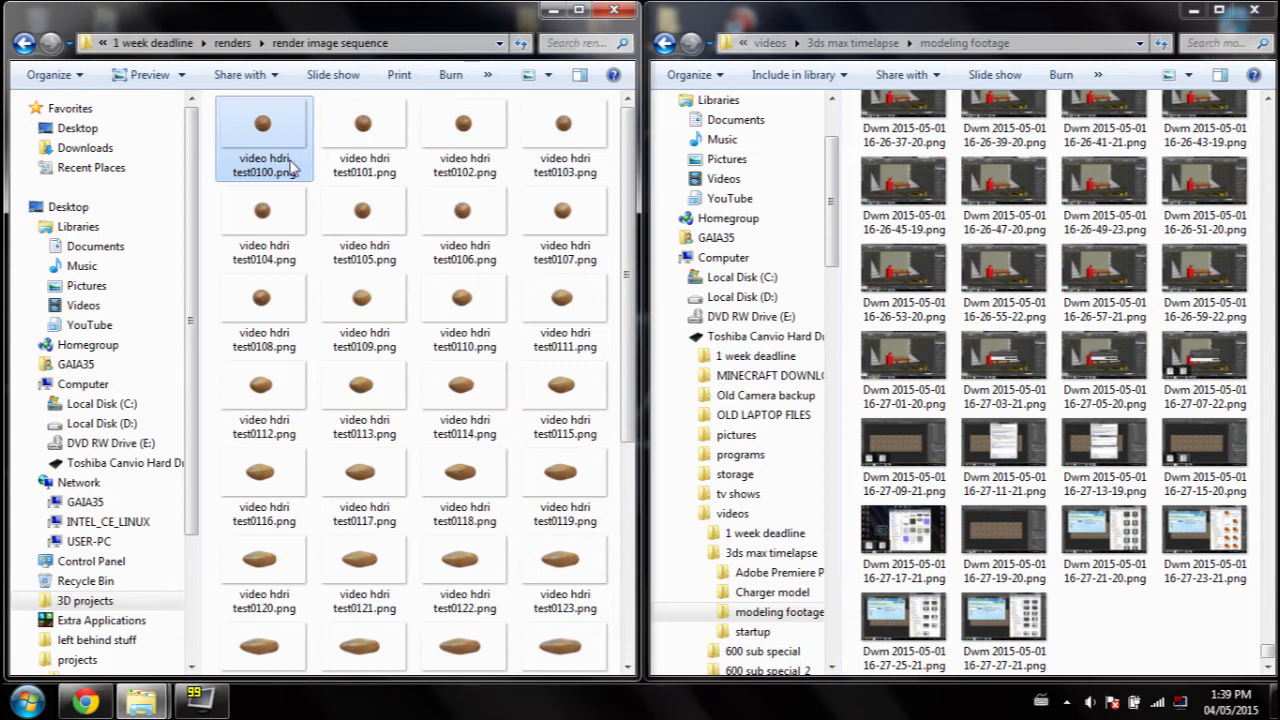
scroll(down, 3)
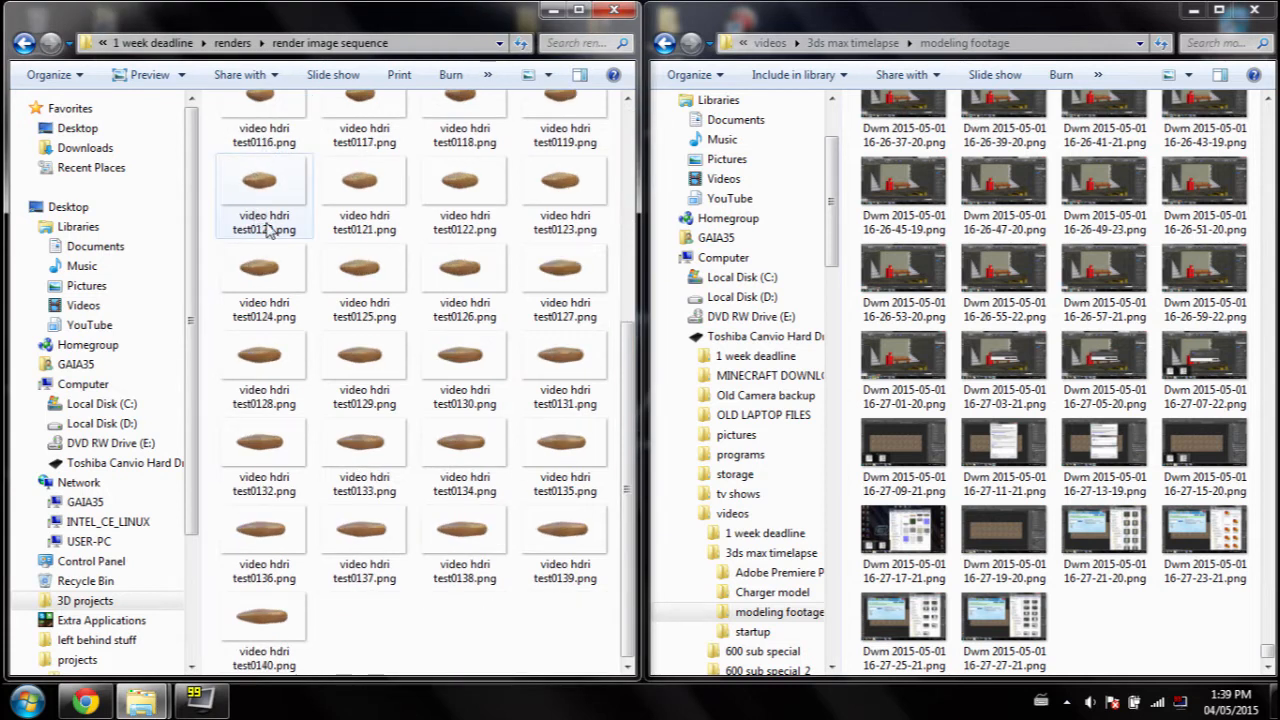
scroll(up, 3)
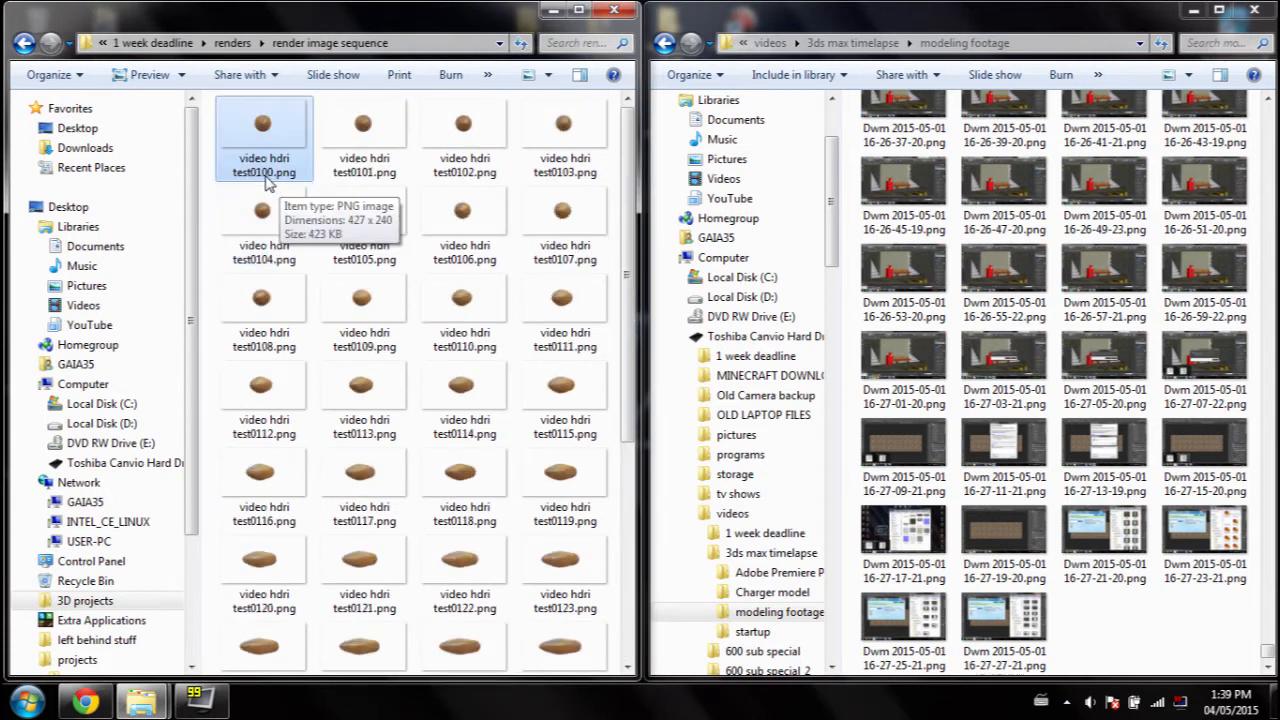
mouse_move(445, 310)
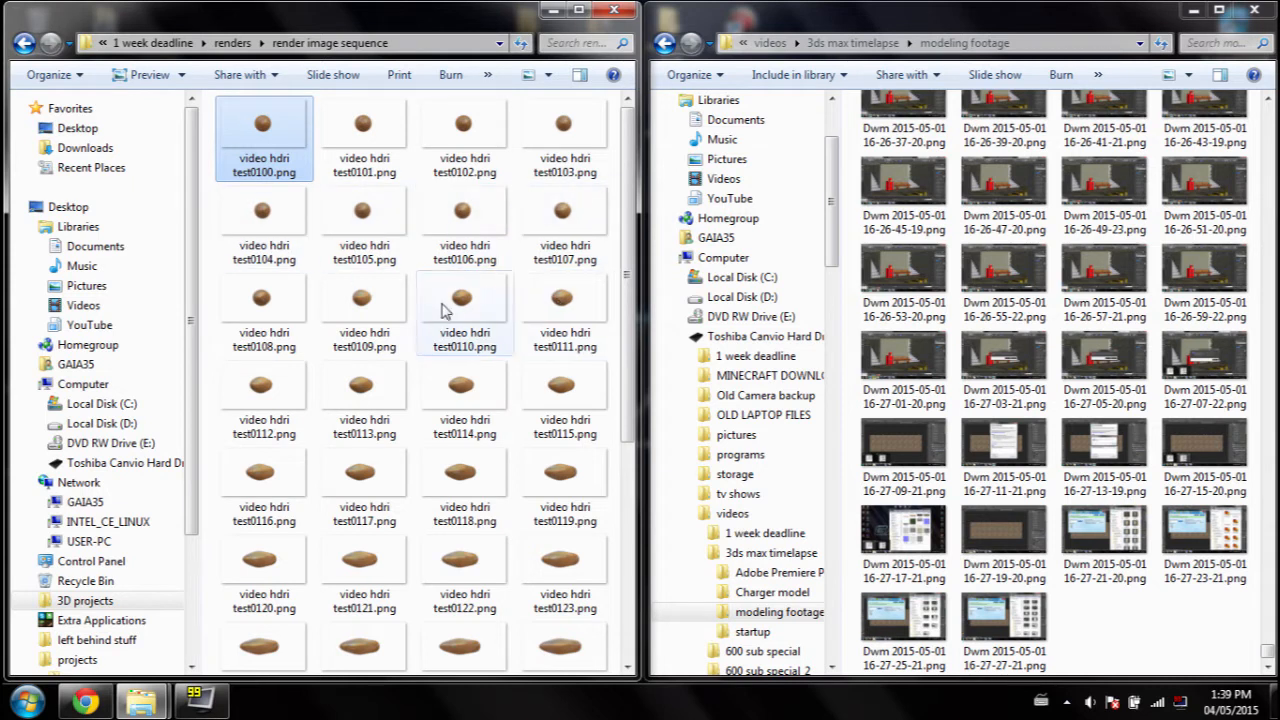
mouse_move(485, 320)
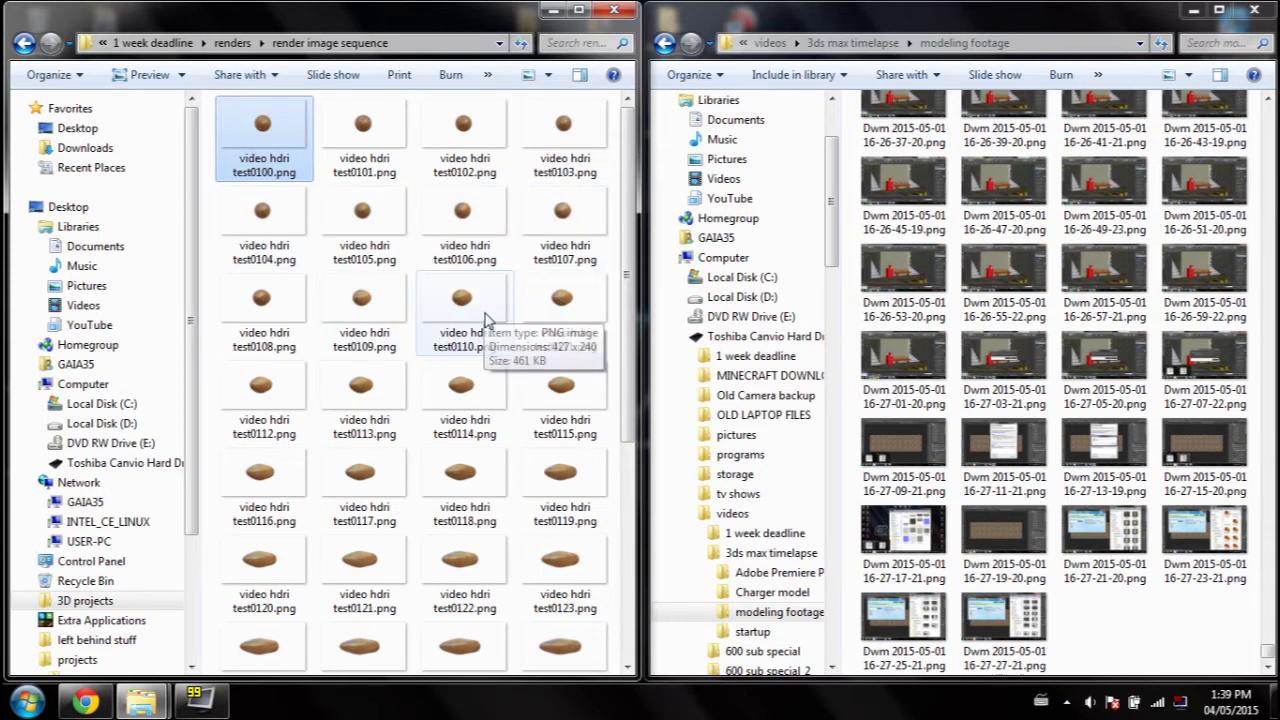
mouse_move(258, 135)
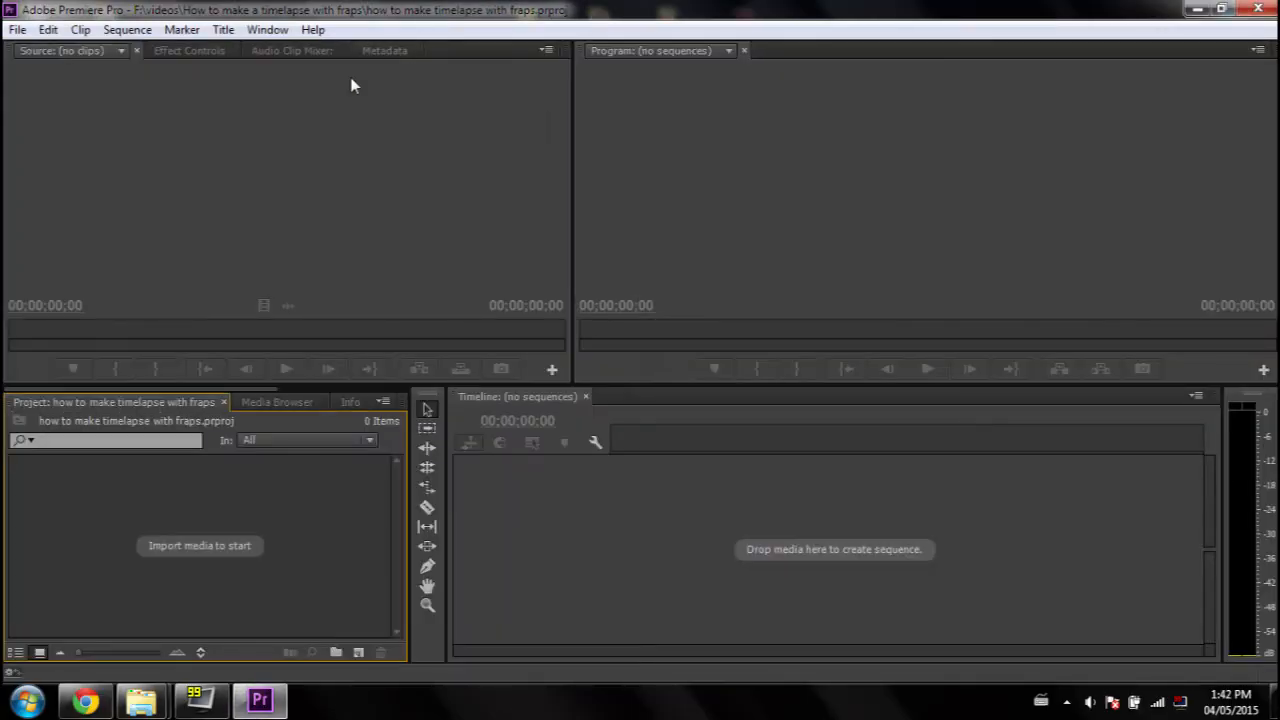
mouse_move(127, 29)
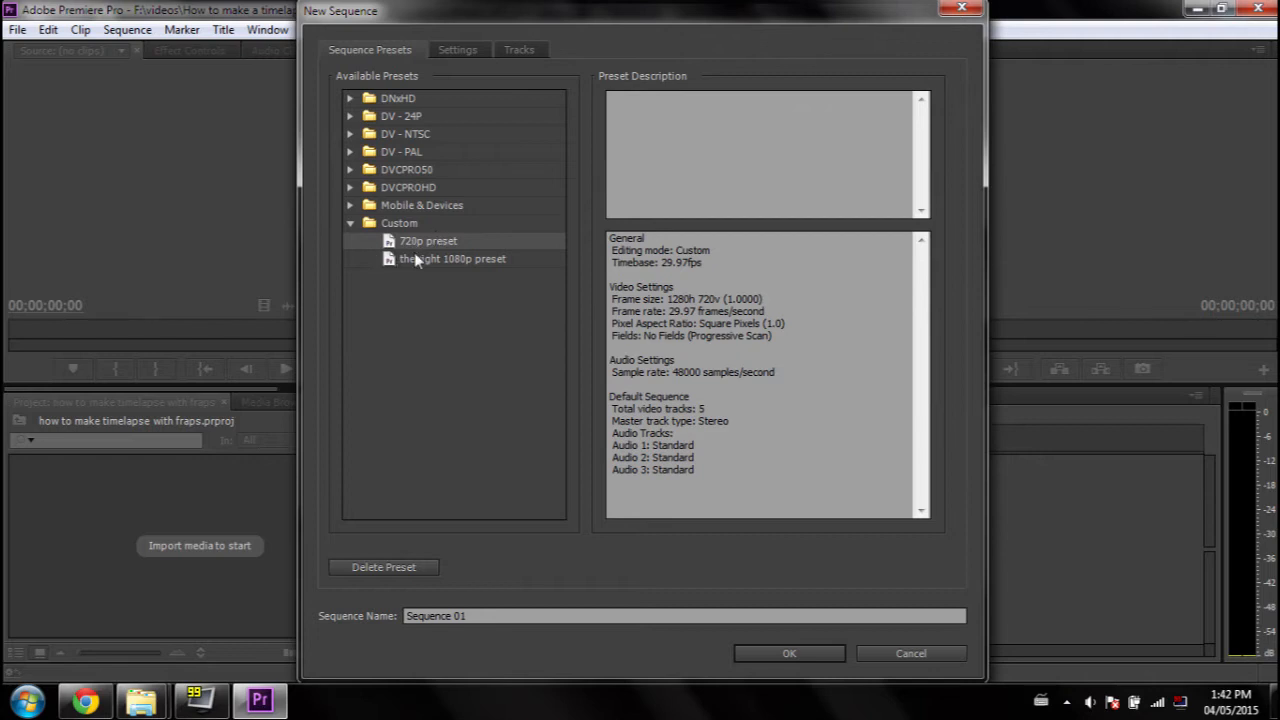
mouse_move(473, 245)
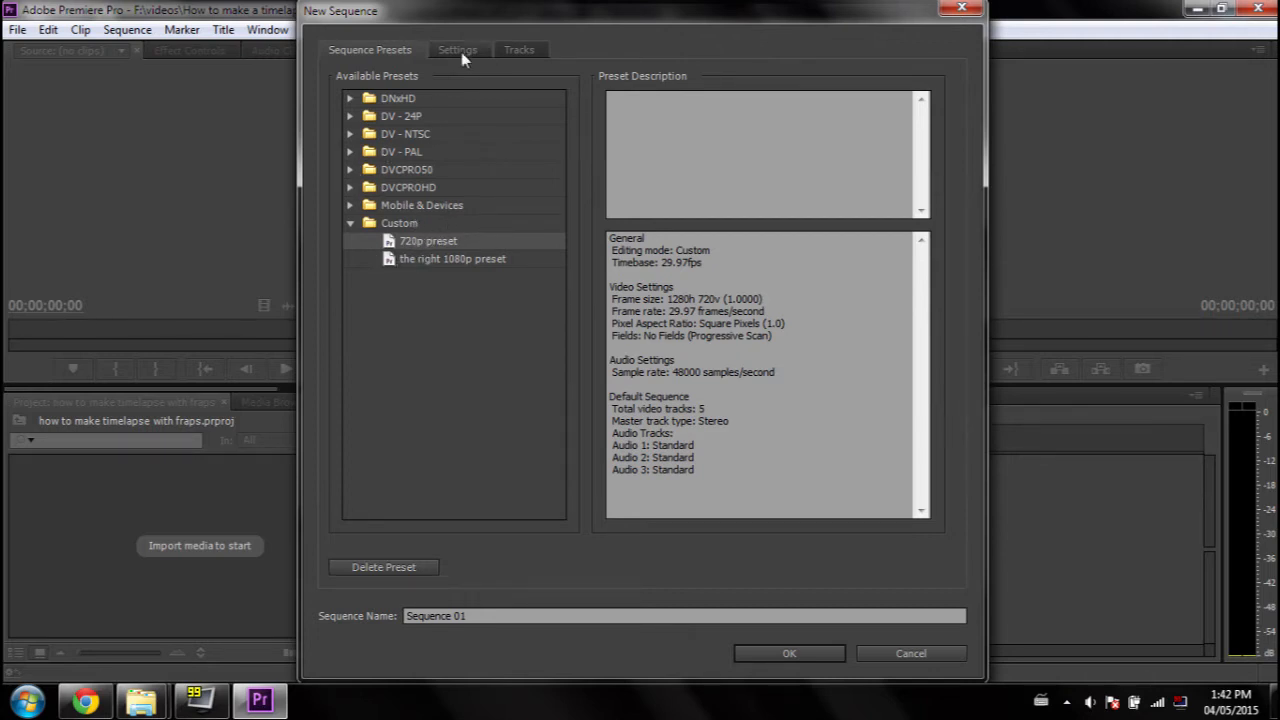
Step: Create Sequence 01 from the 720p preset with a 1366 x 768 frame size
click(457, 50)
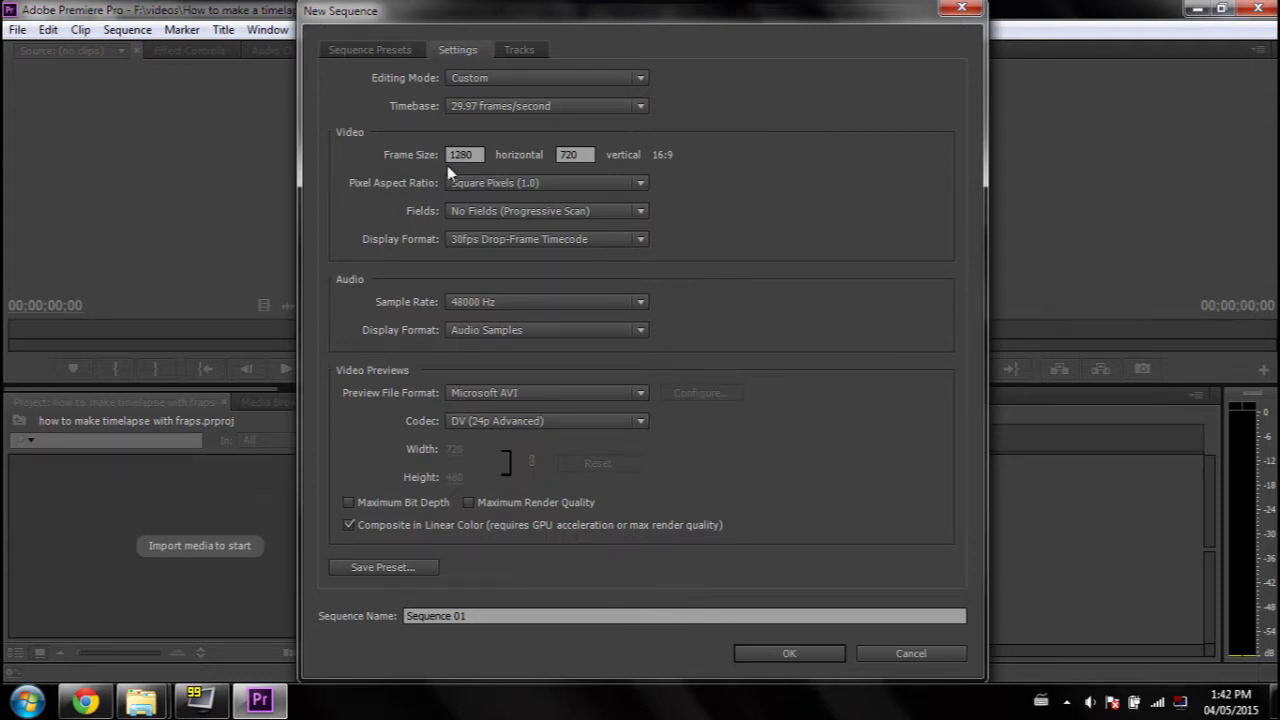
mouse_move(473, 277)
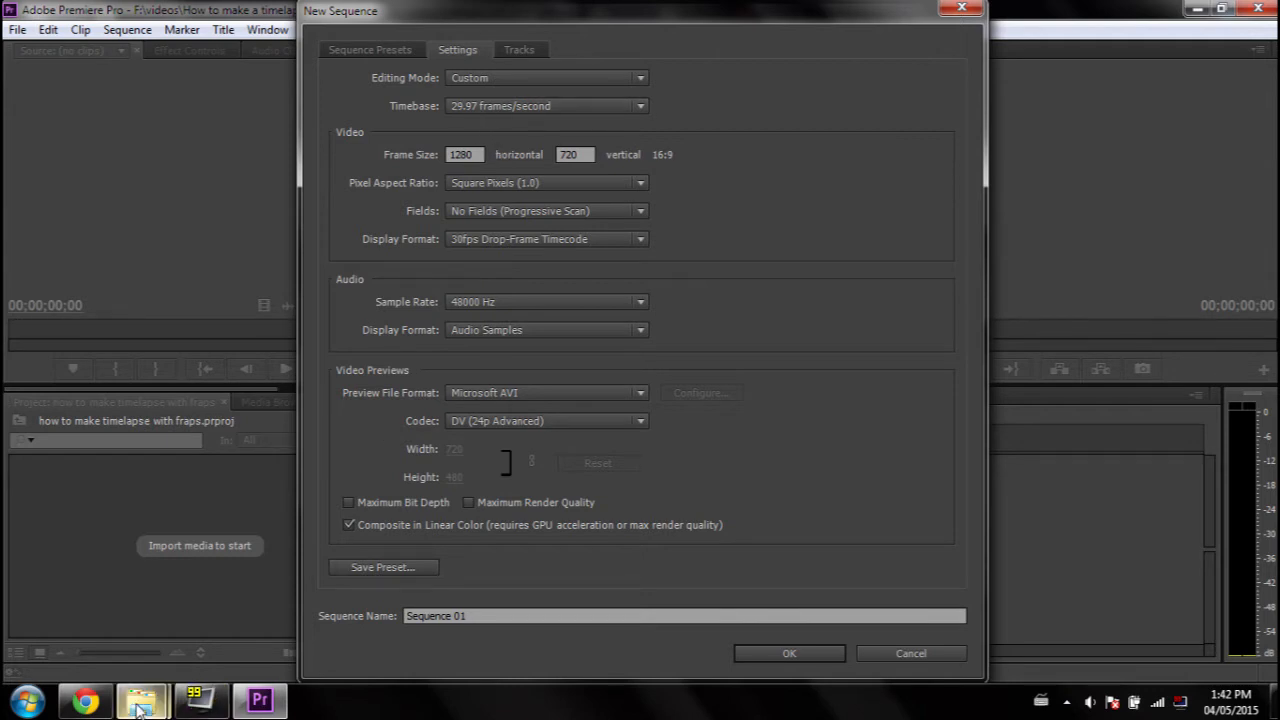
mouse_move(142, 699)
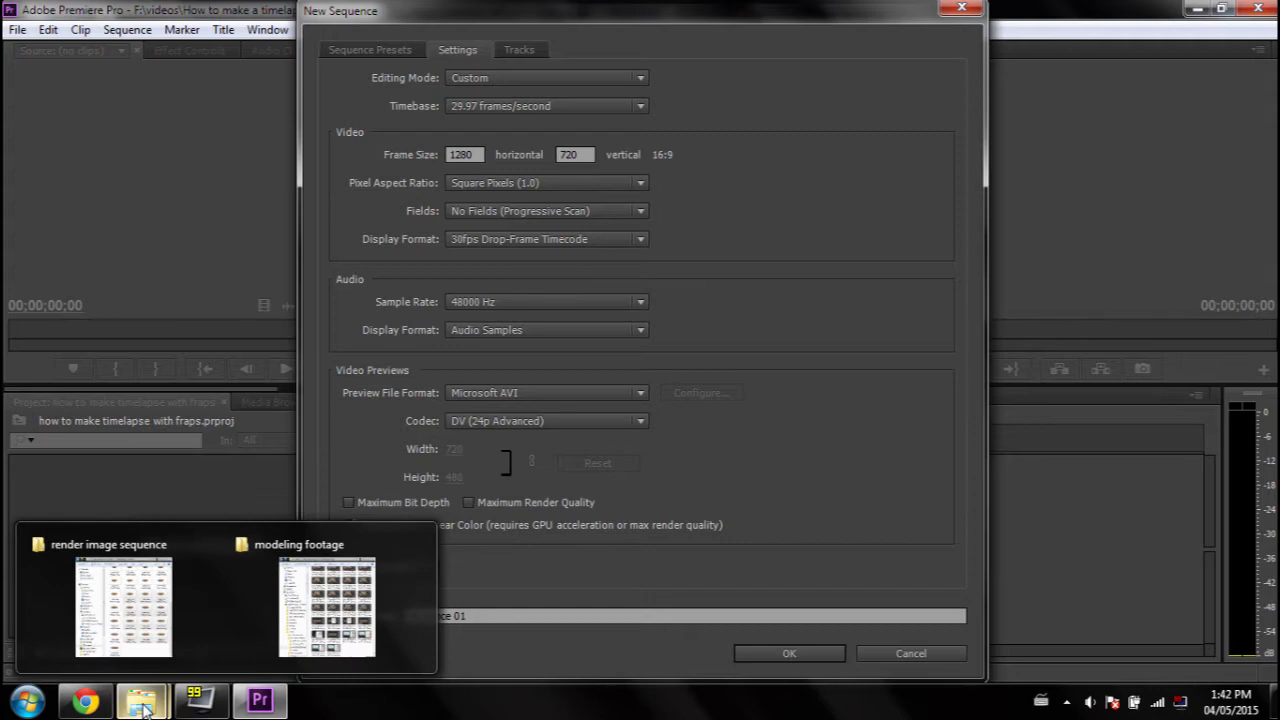
click(326, 605)
text(1366)
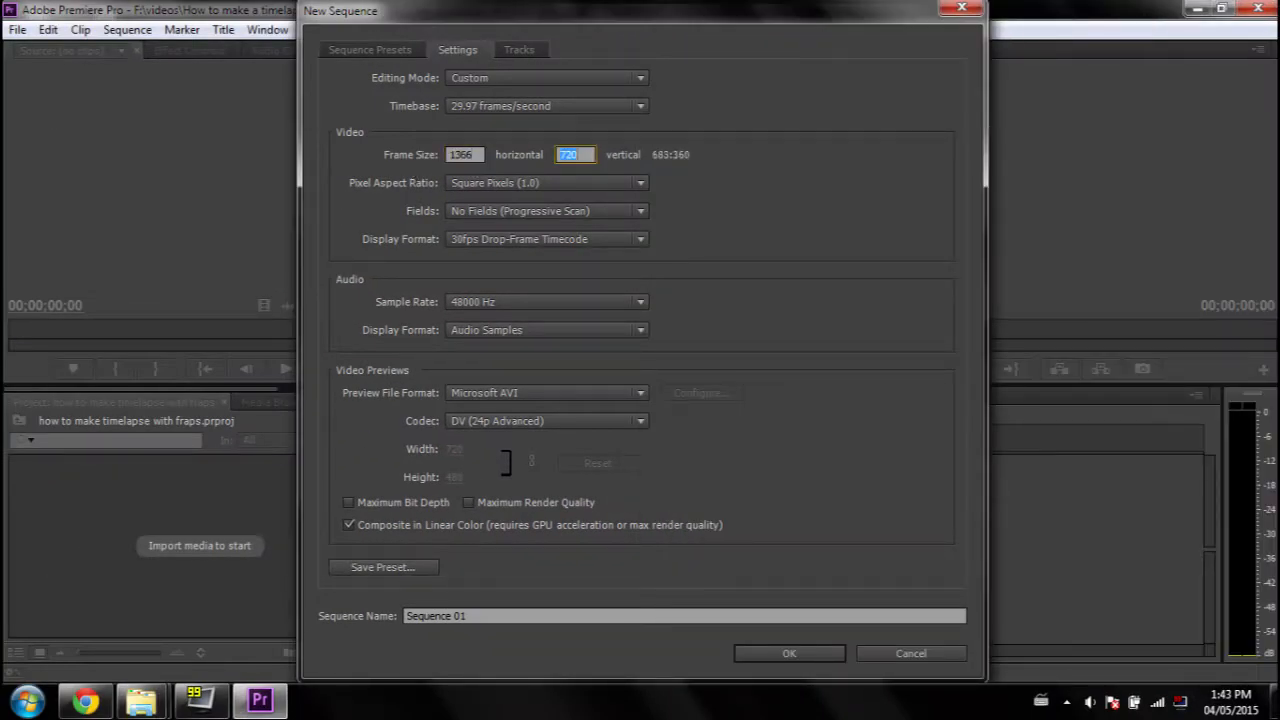
text(768)
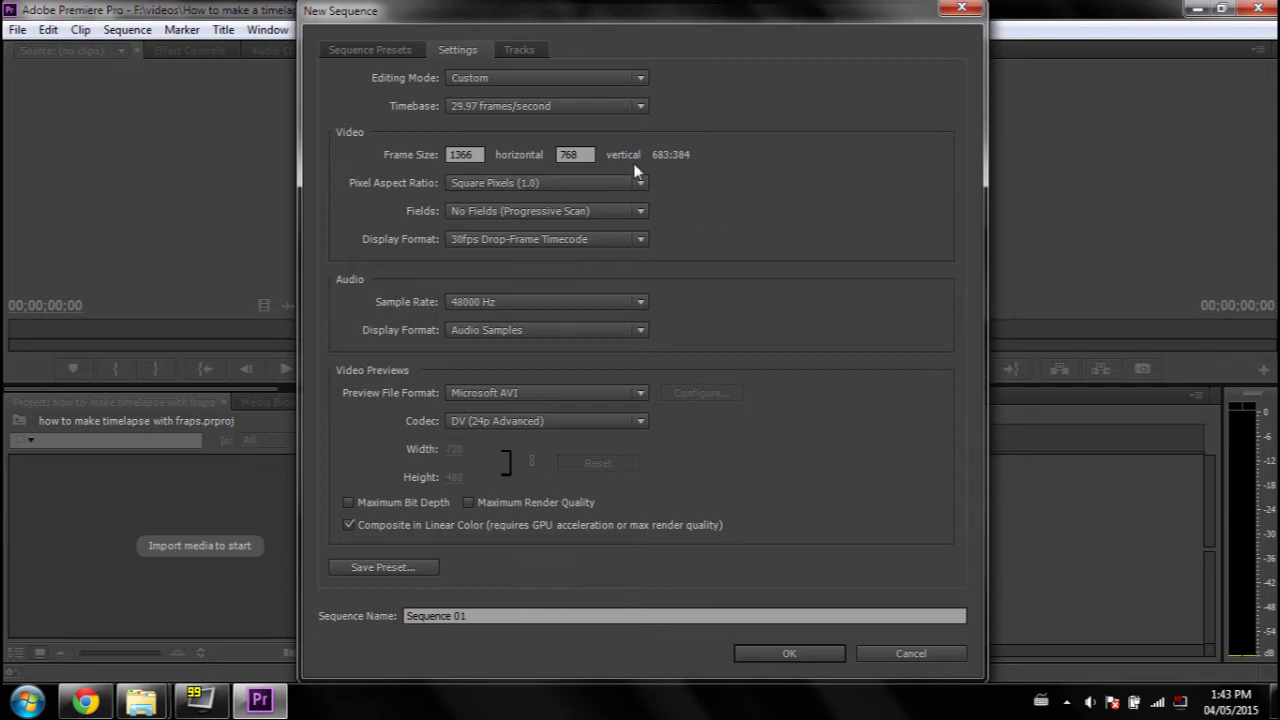
mouse_move(490, 435)
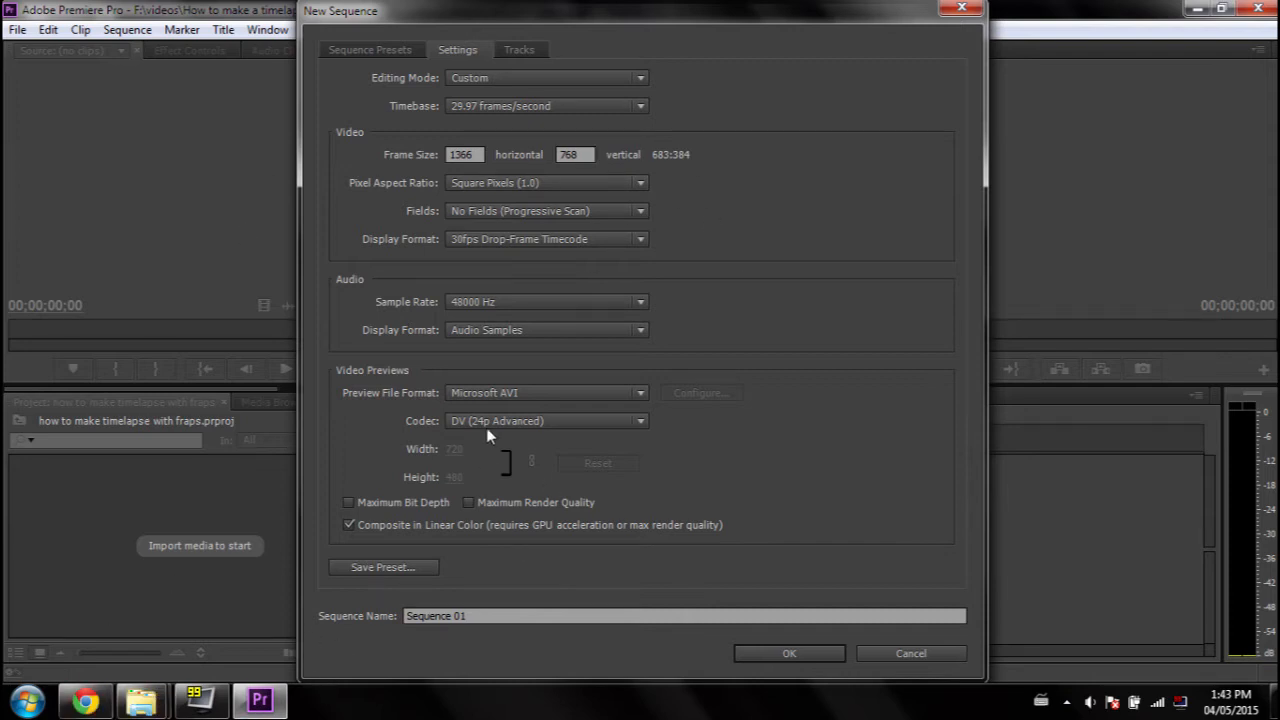
mouse_move(892, 649)
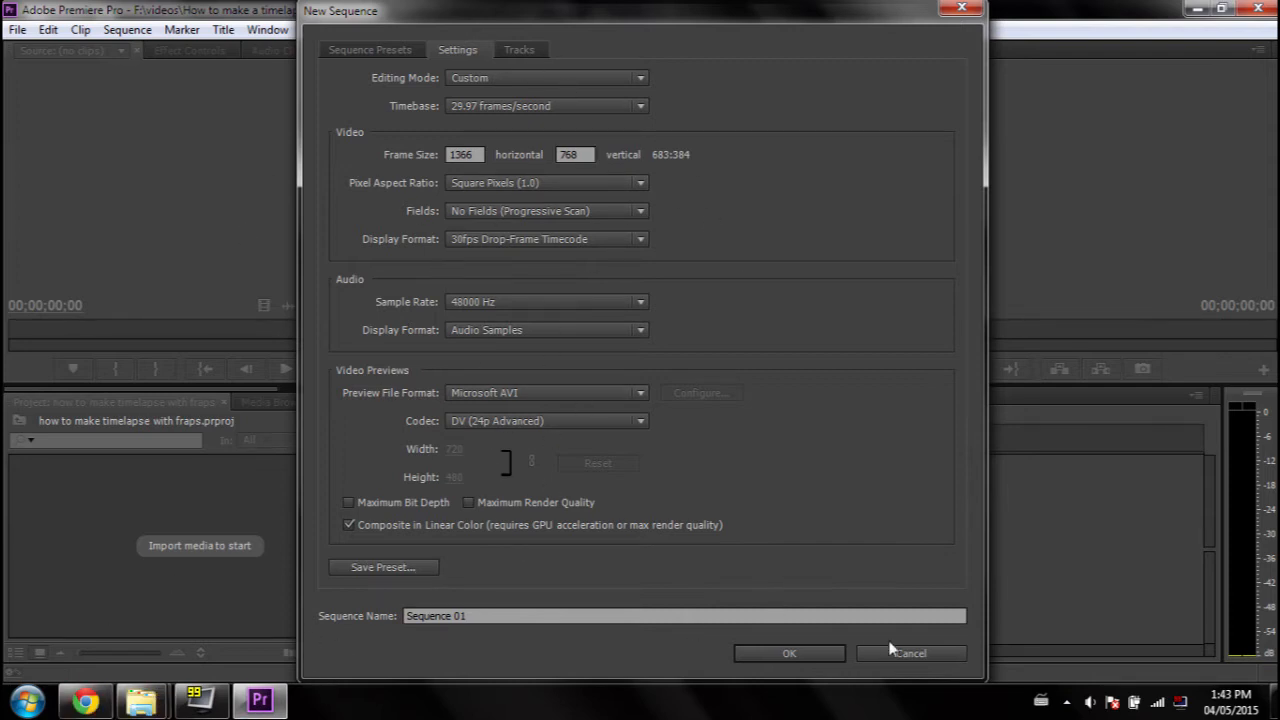
click(789, 653)
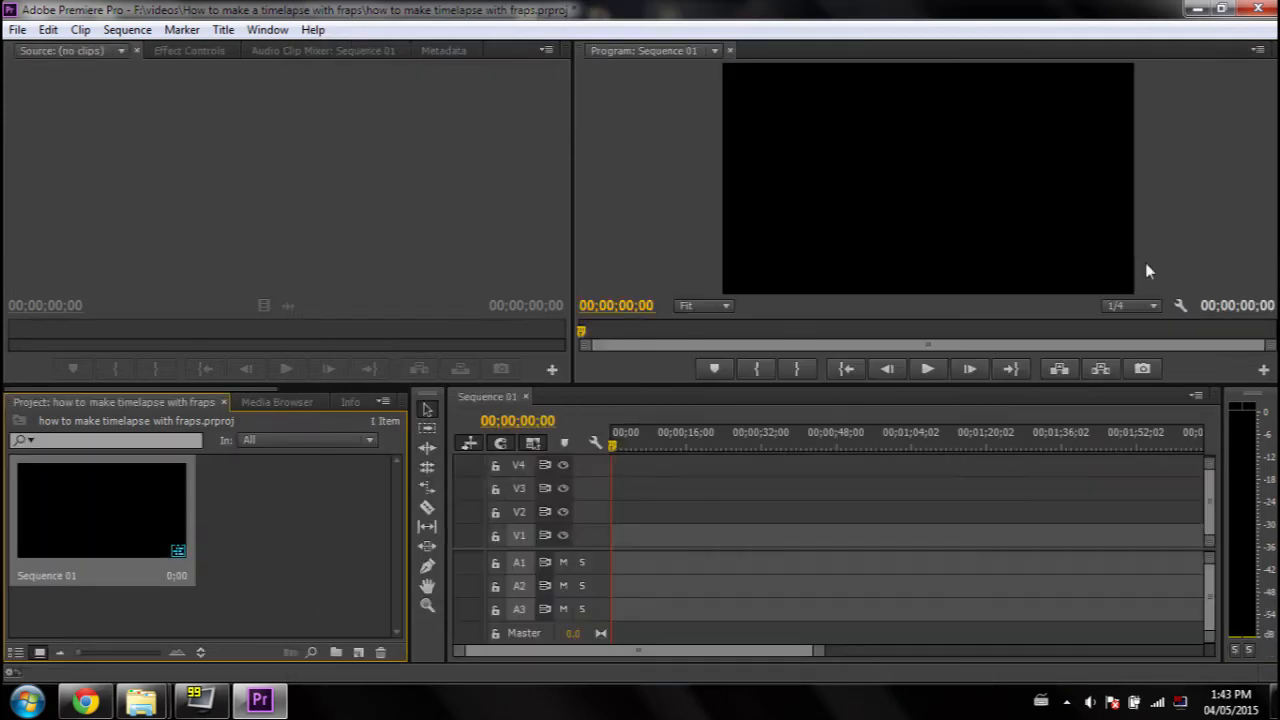
mouse_move(143, 700)
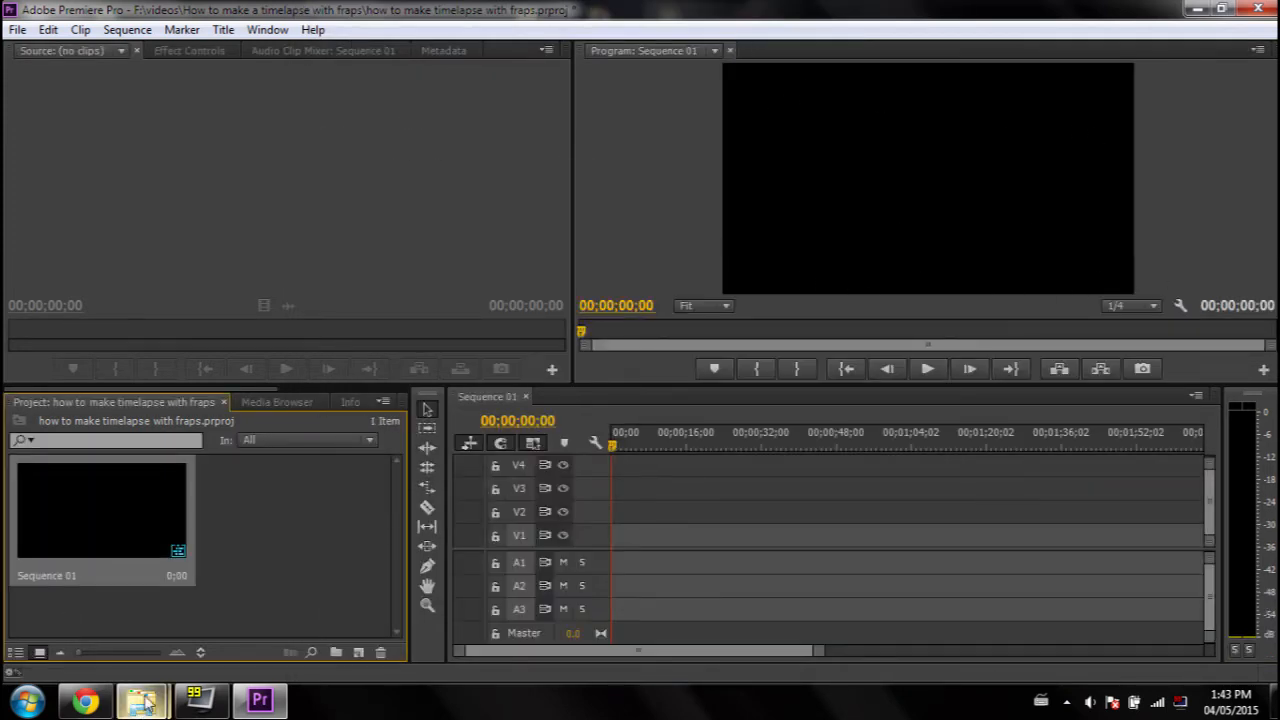
mouse_move(142, 699)
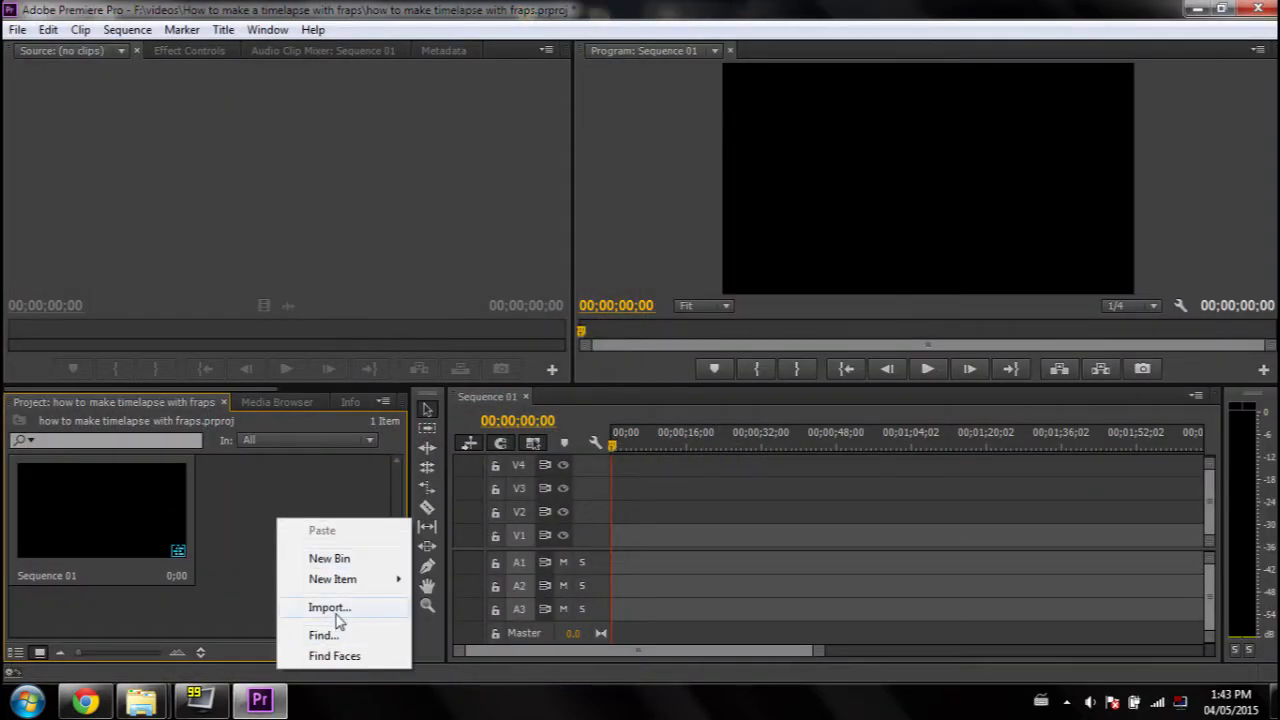
Step: Import video hdri test0100.png onward as a single image-sequence clip
click(329, 607)
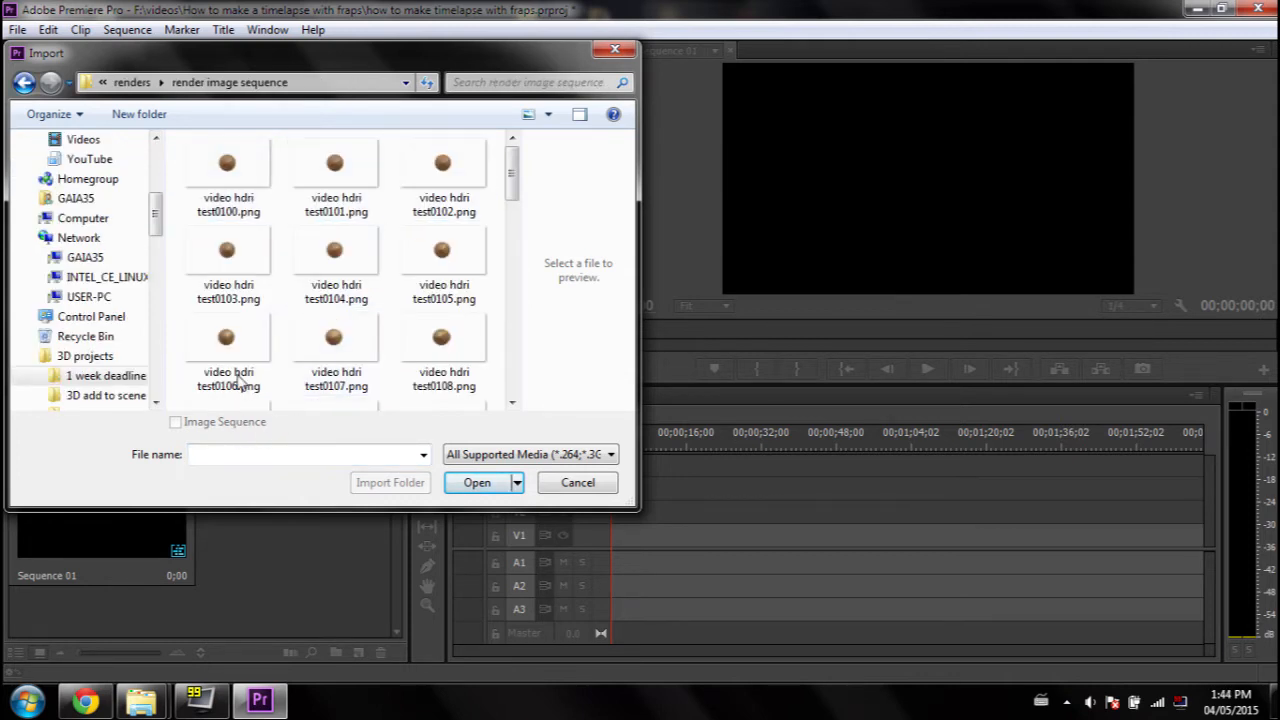
click(175, 421)
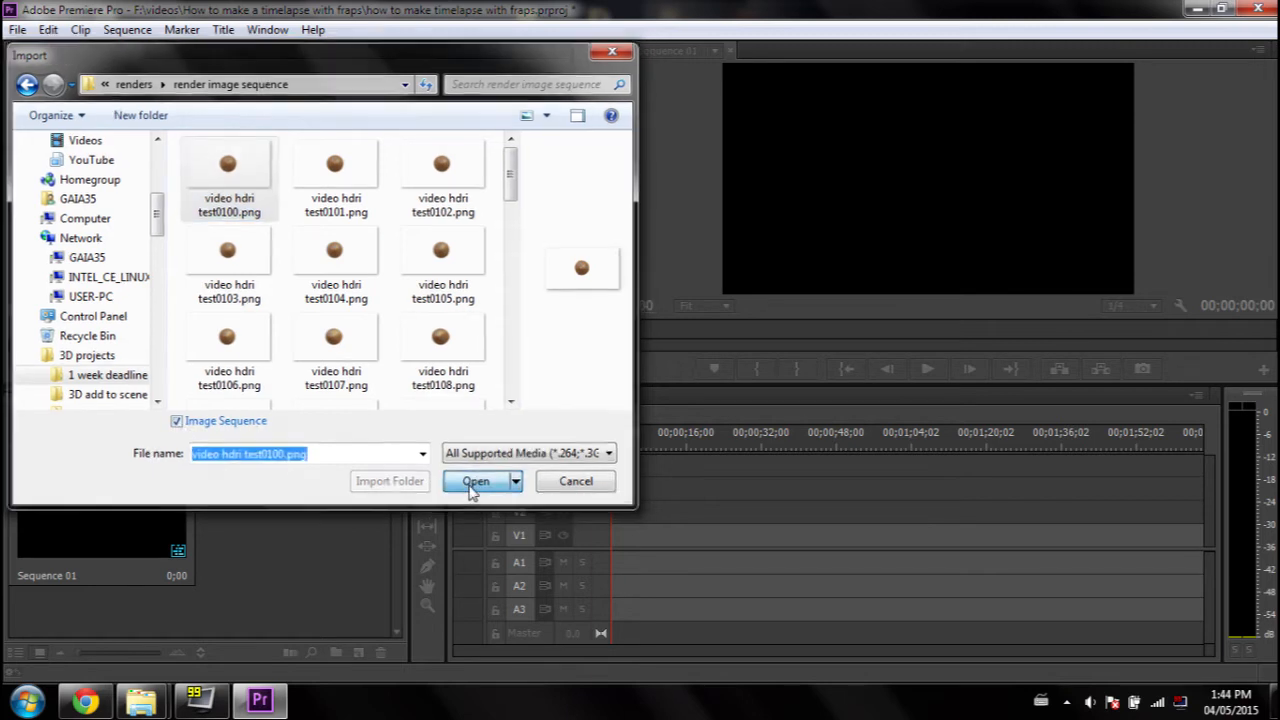
click(476, 481)
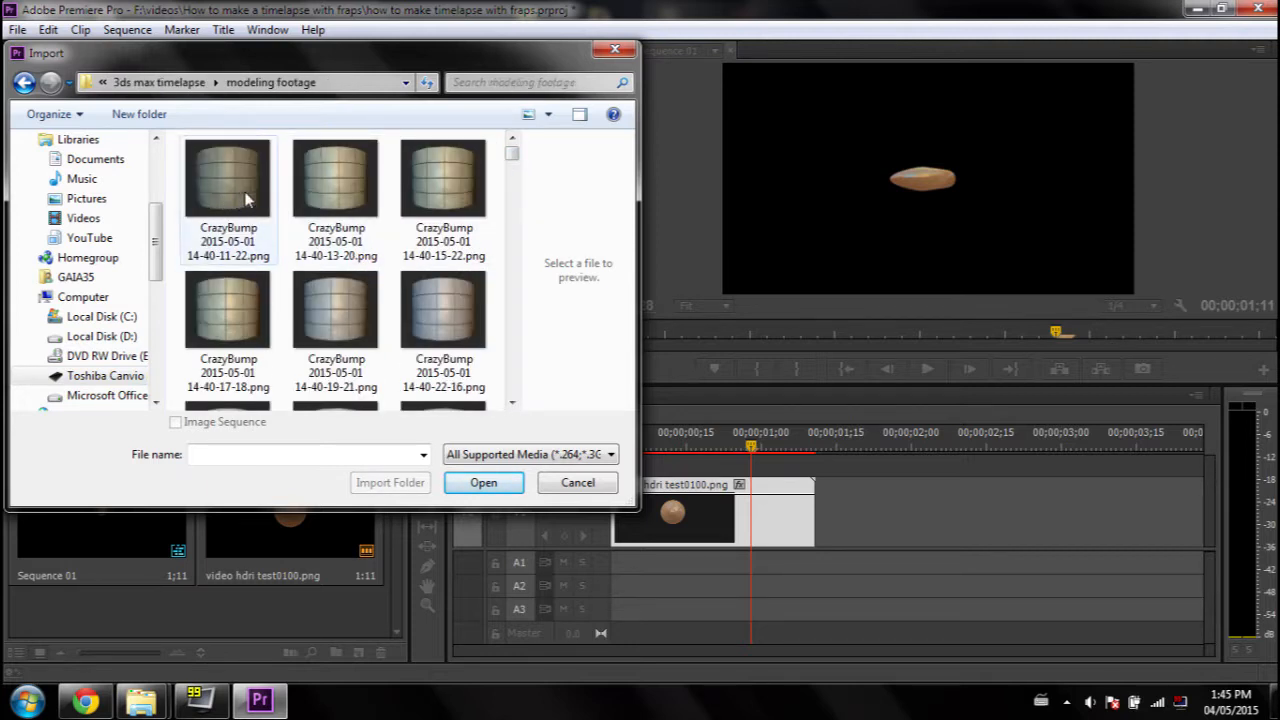
mouse_move(238, 183)
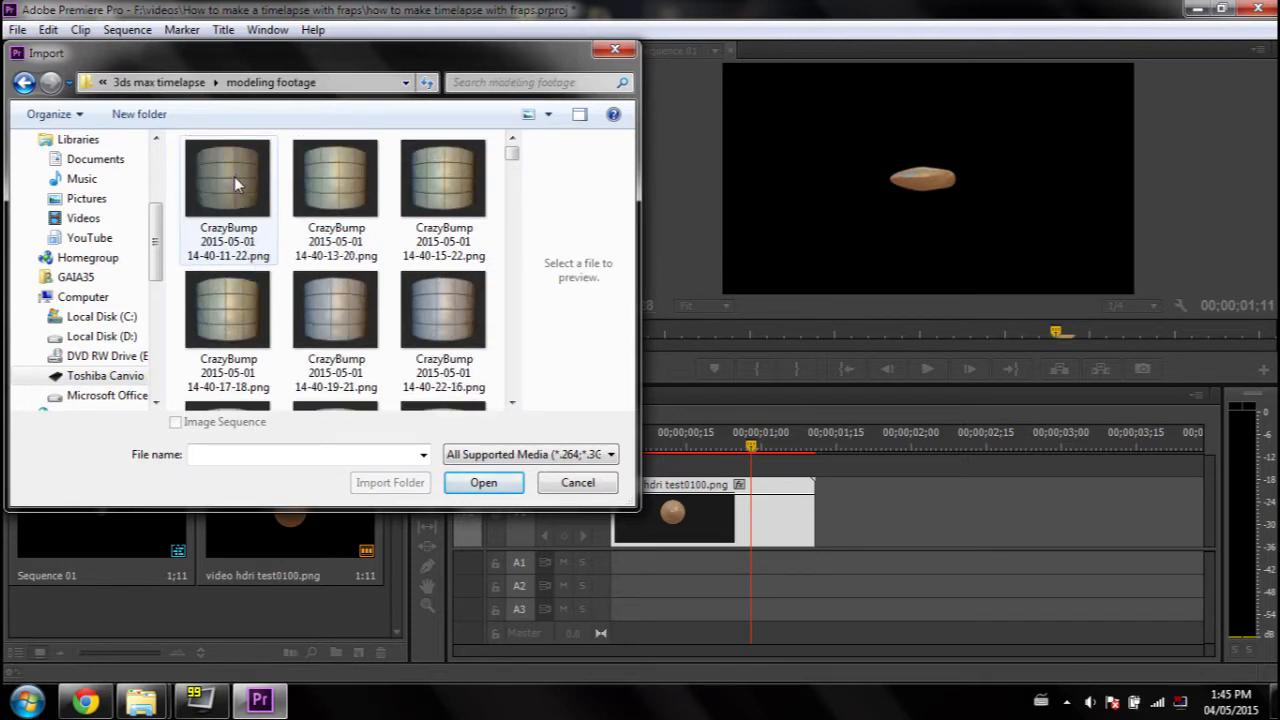
Step: Select the first CrazyBump PNG and import it as an image sequence
click(228, 178)
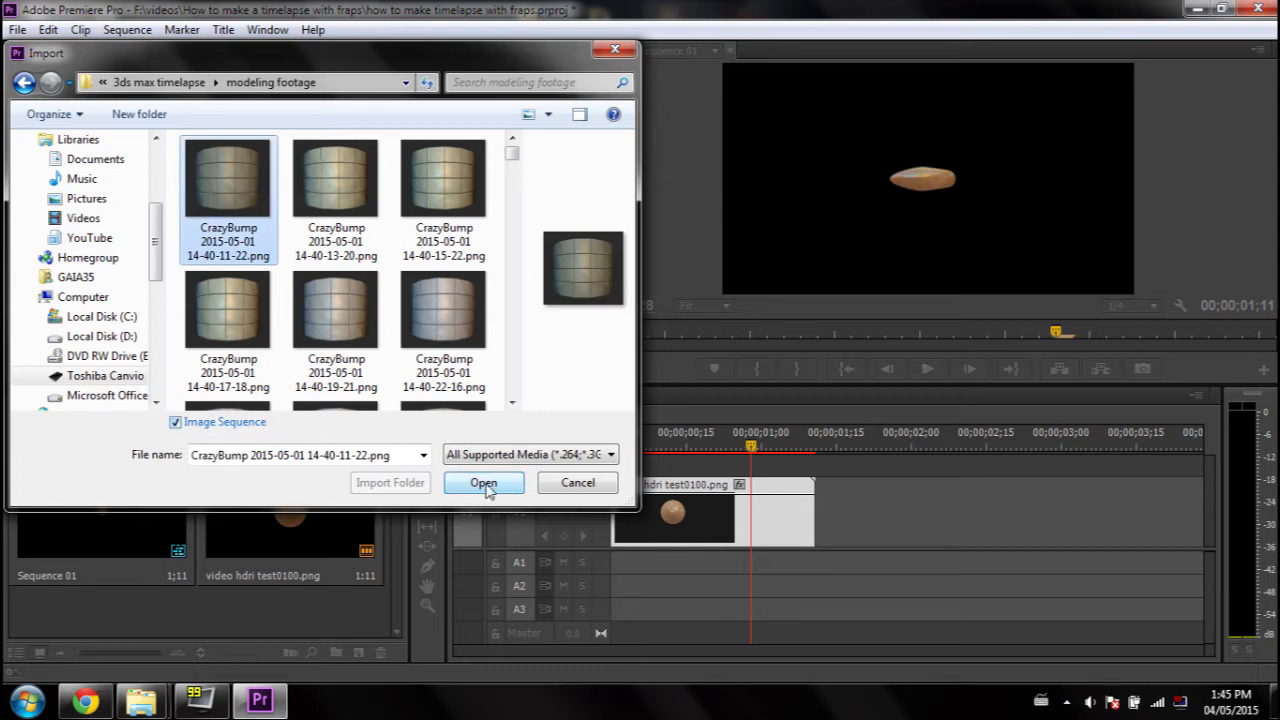
click(483, 482)
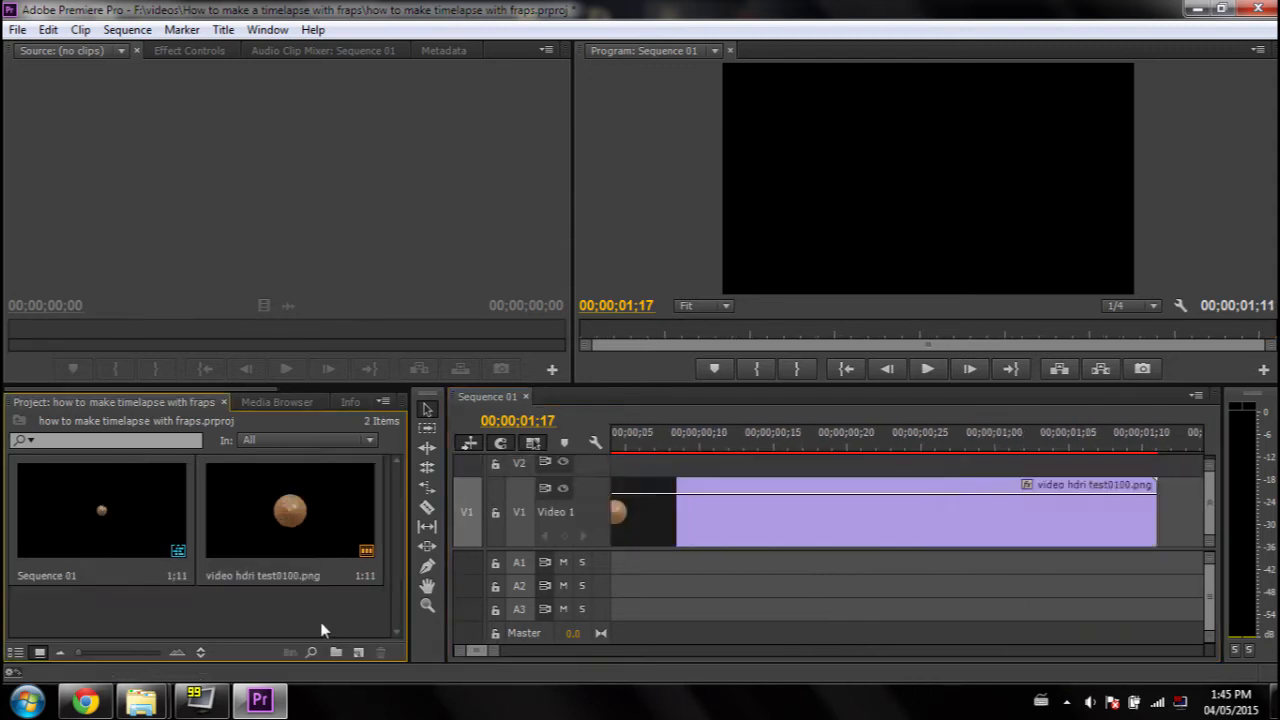
mouse_move(337, 652)
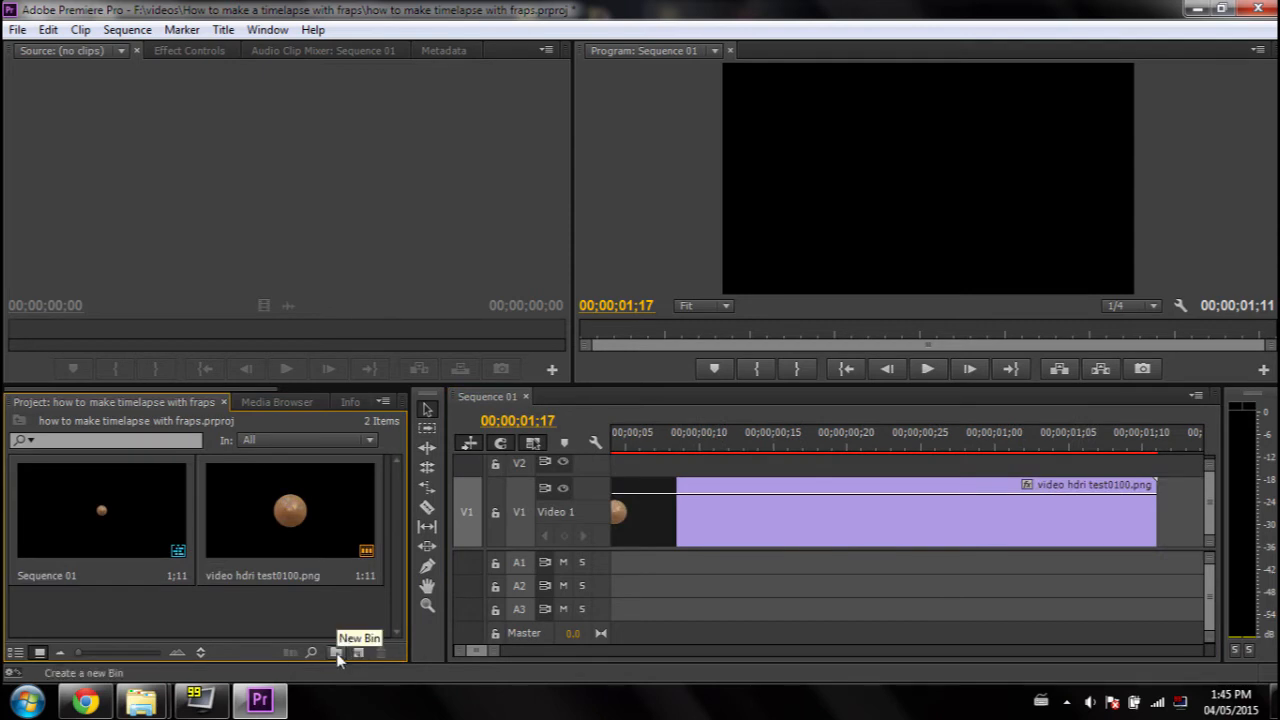
Step: Create a bin named IMAGES and open it in its own panel
click(336, 652)
text(IMAGES)
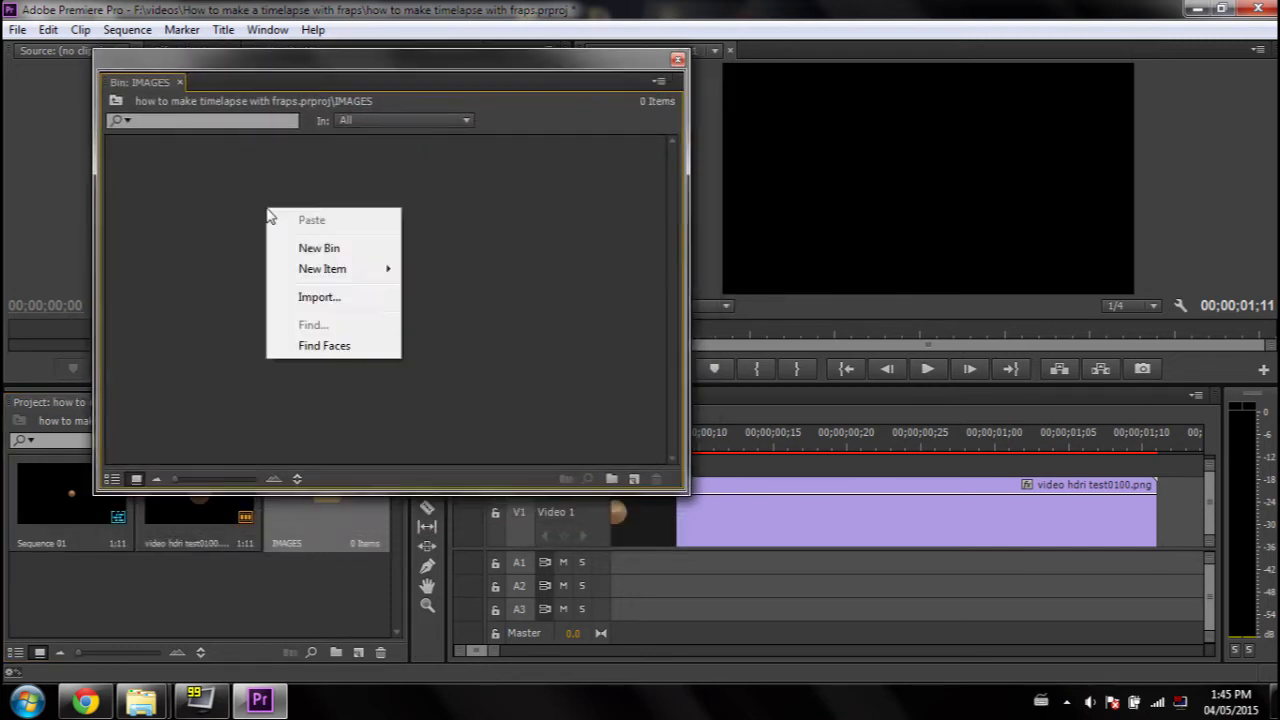
click(530, 317)
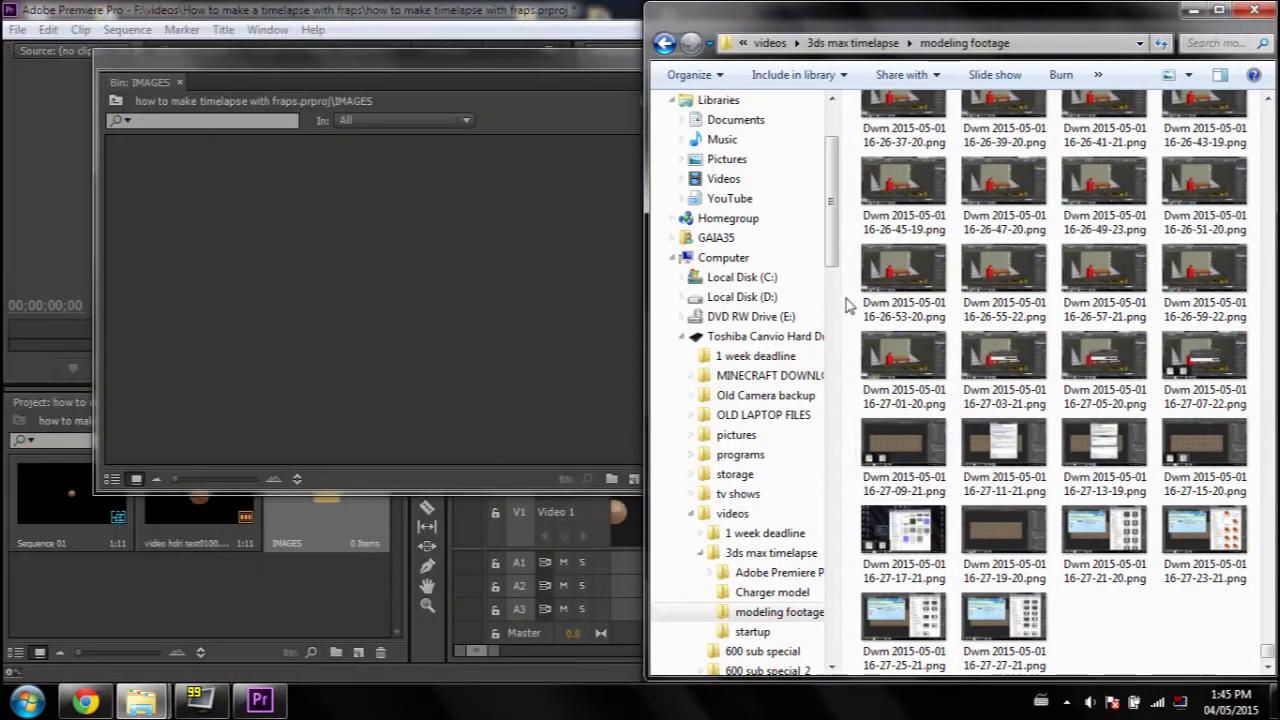
Step: Scroll through the selected modeling footage PNGs to check every screenshot is included
scroll(up, 3)
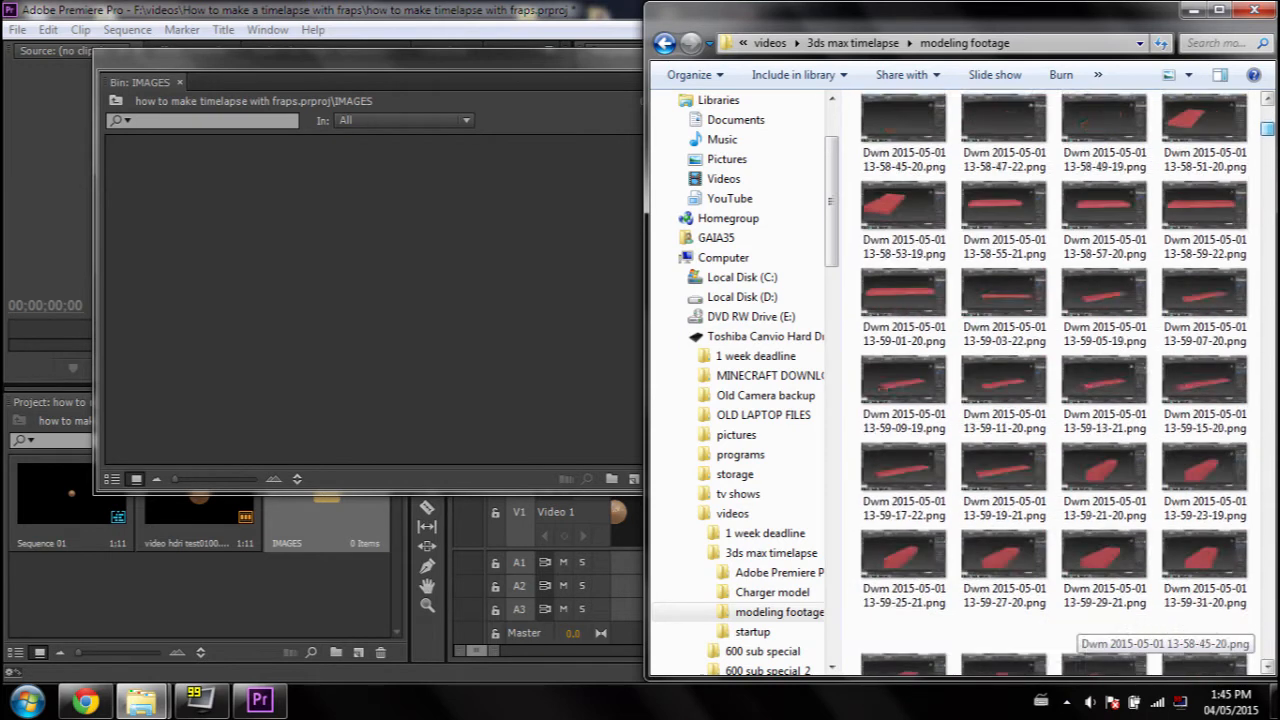
scroll(down, 3)
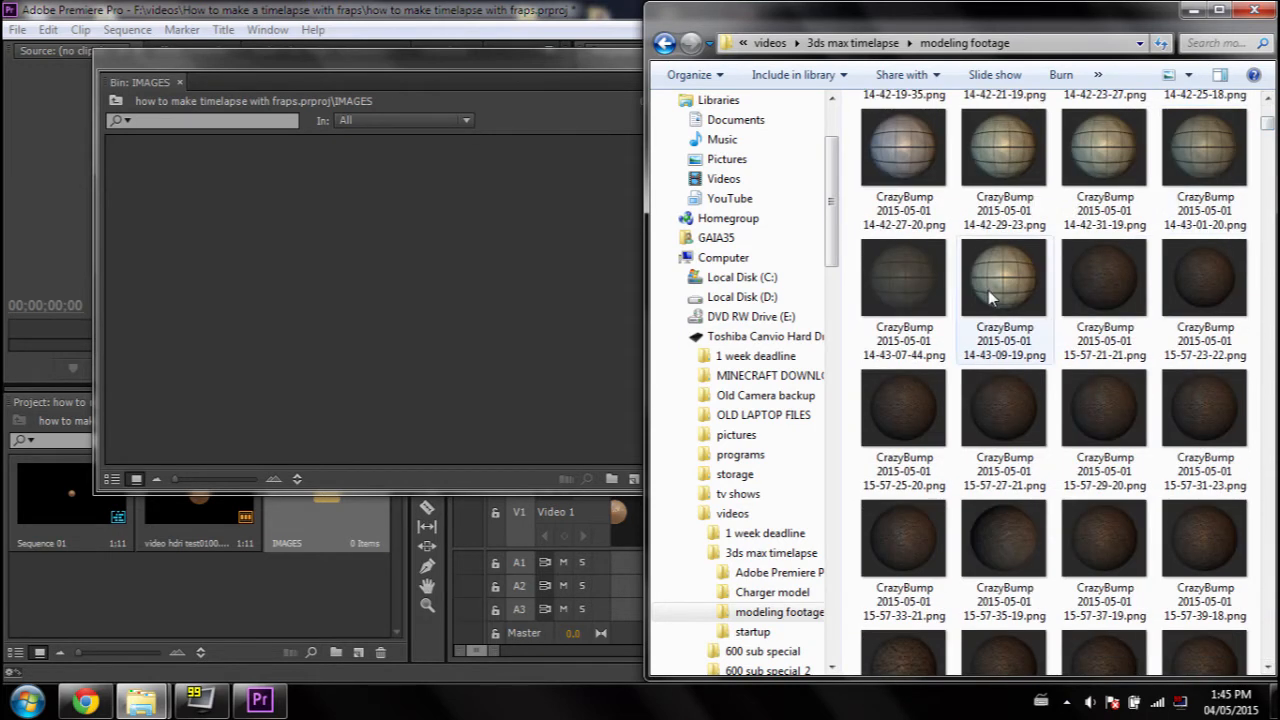
scroll(down, 3)
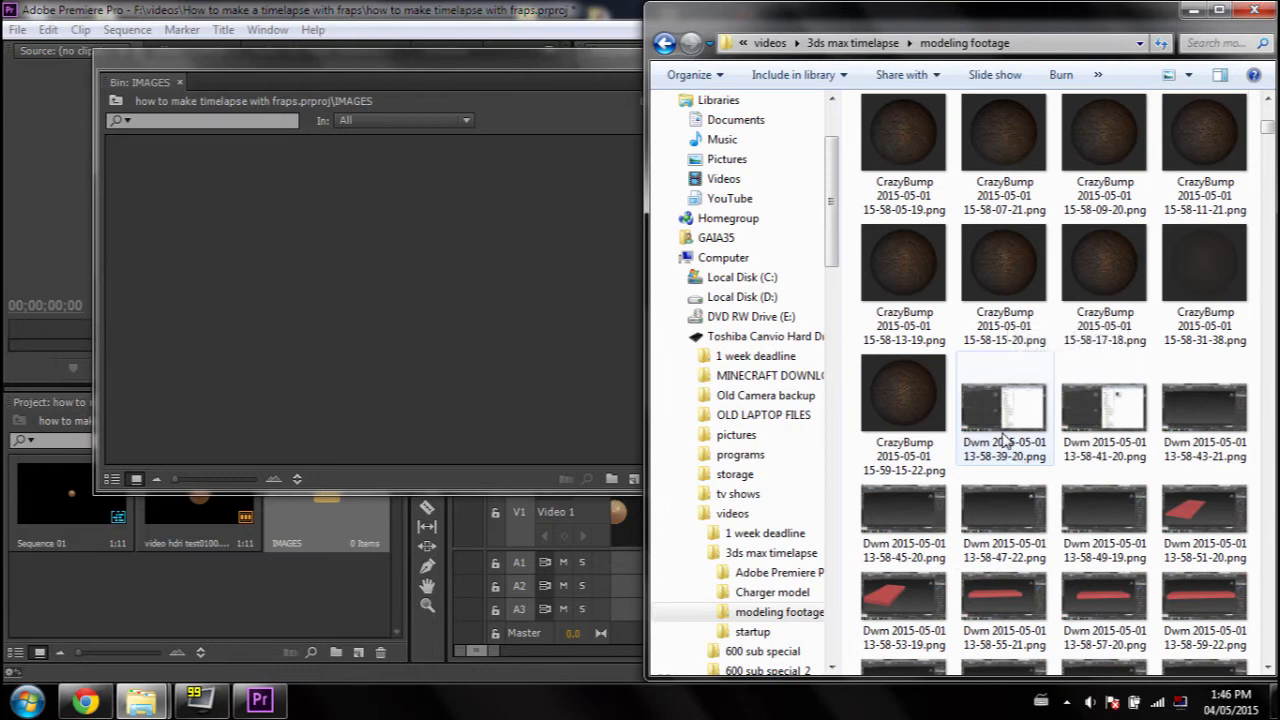
scroll(down, 3)
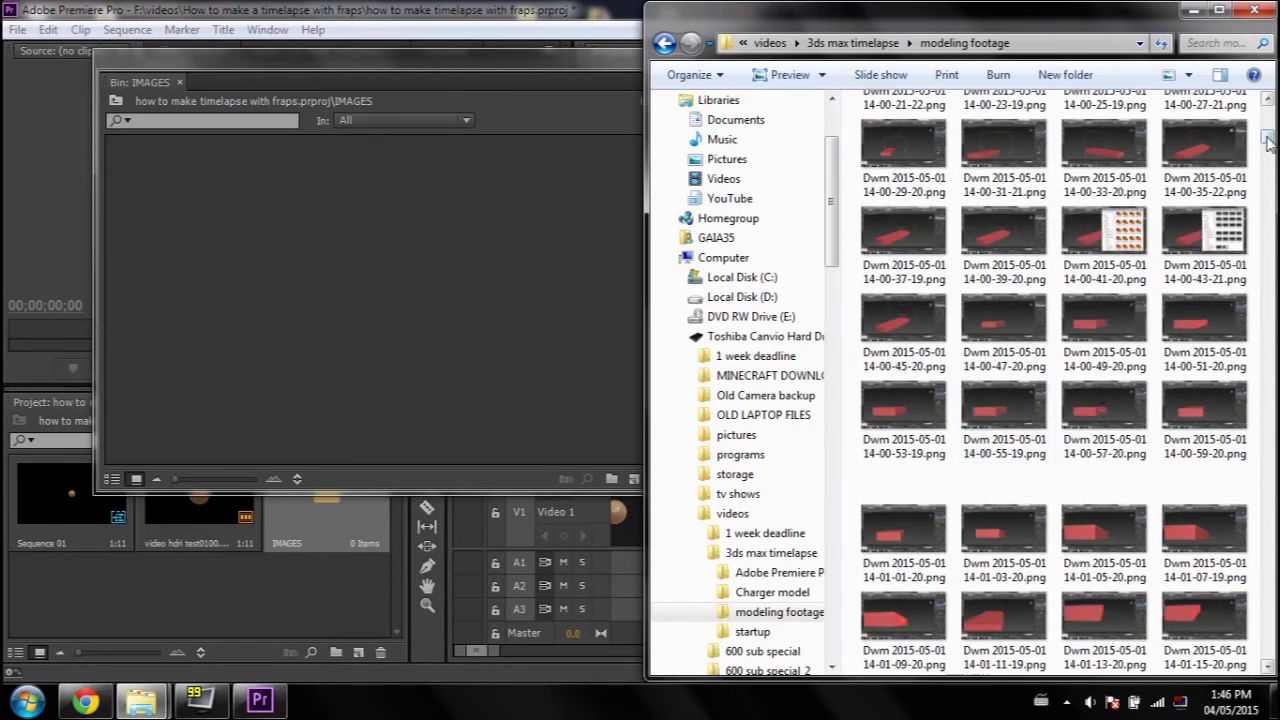
scroll(down, 3)
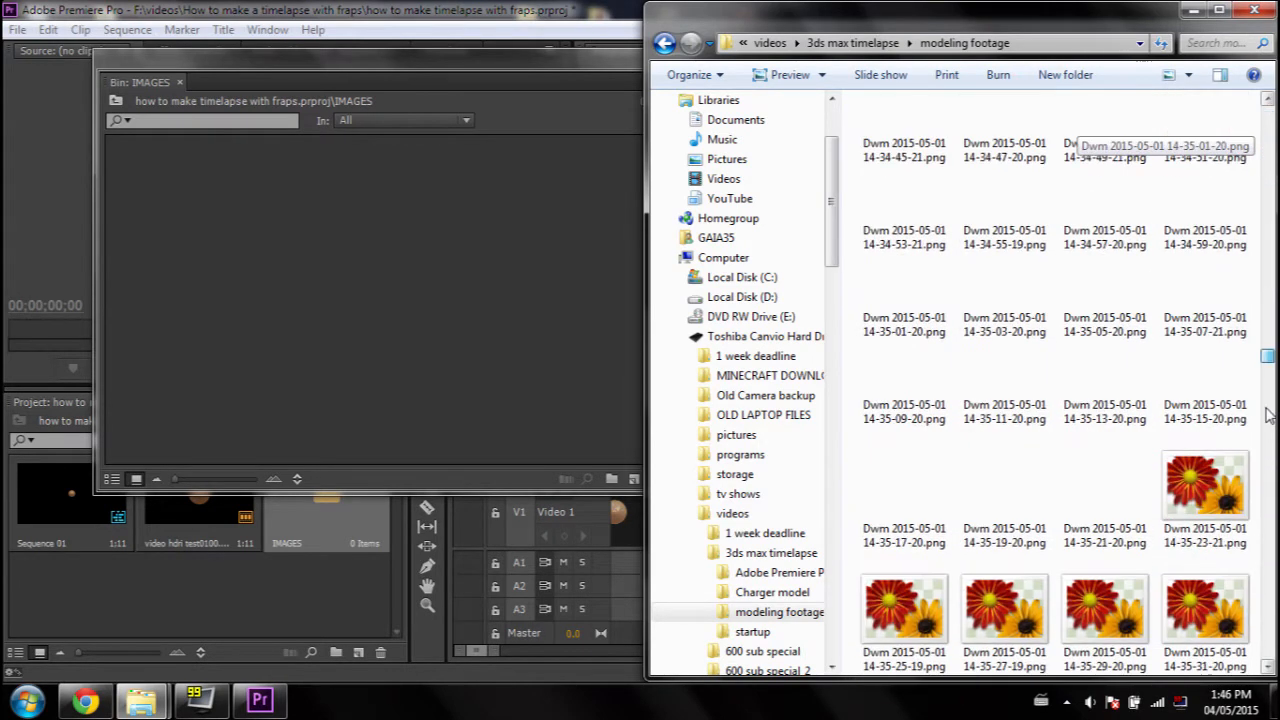
scroll(down, 3)
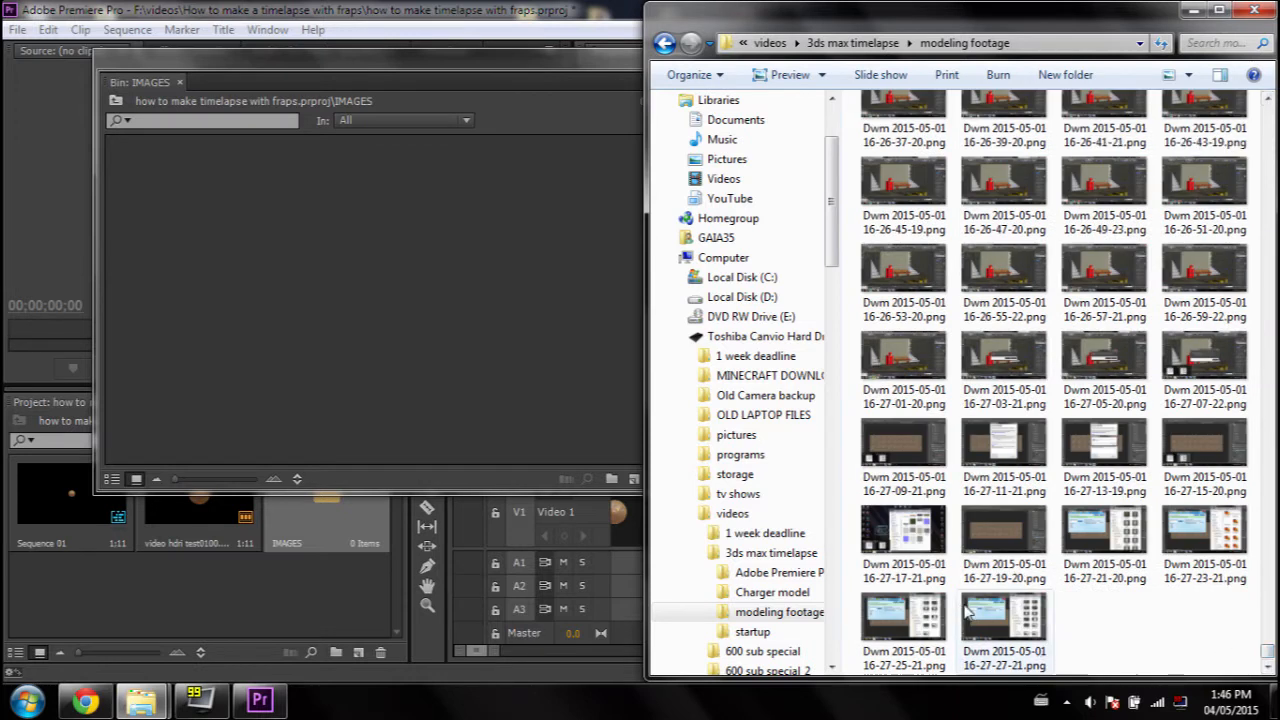
scroll(up, 3)
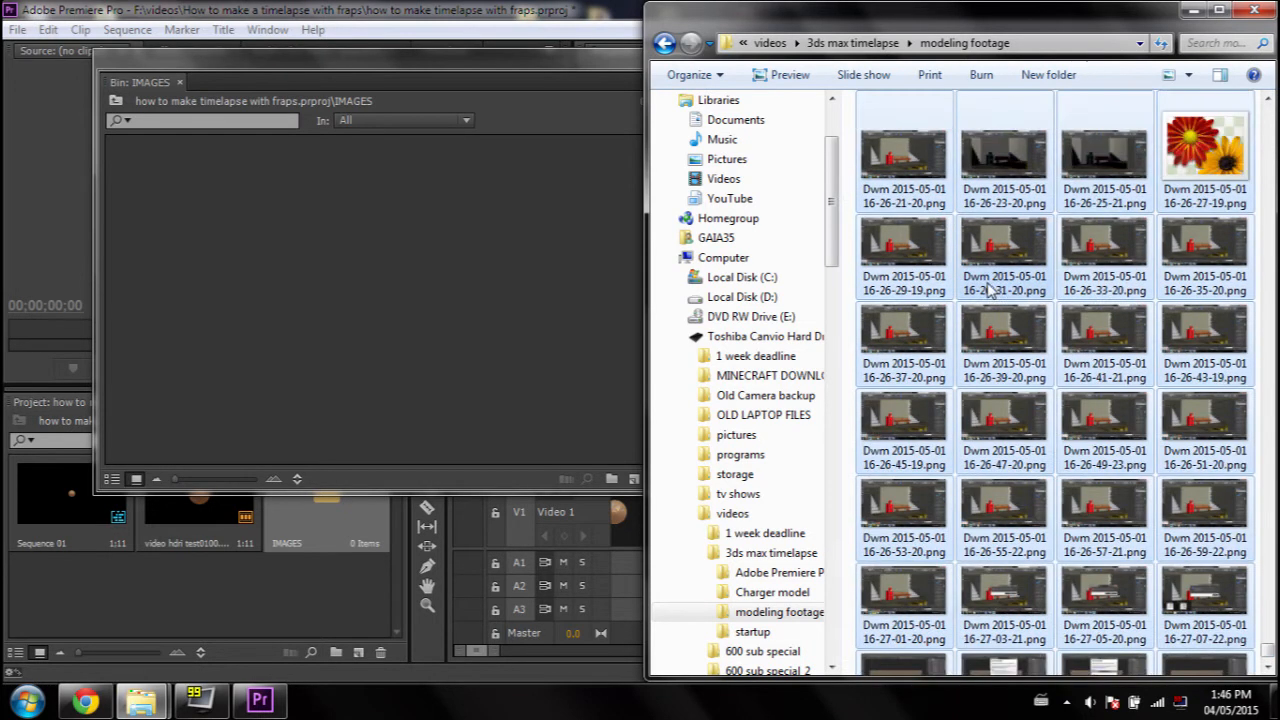
scroll(down, 3)
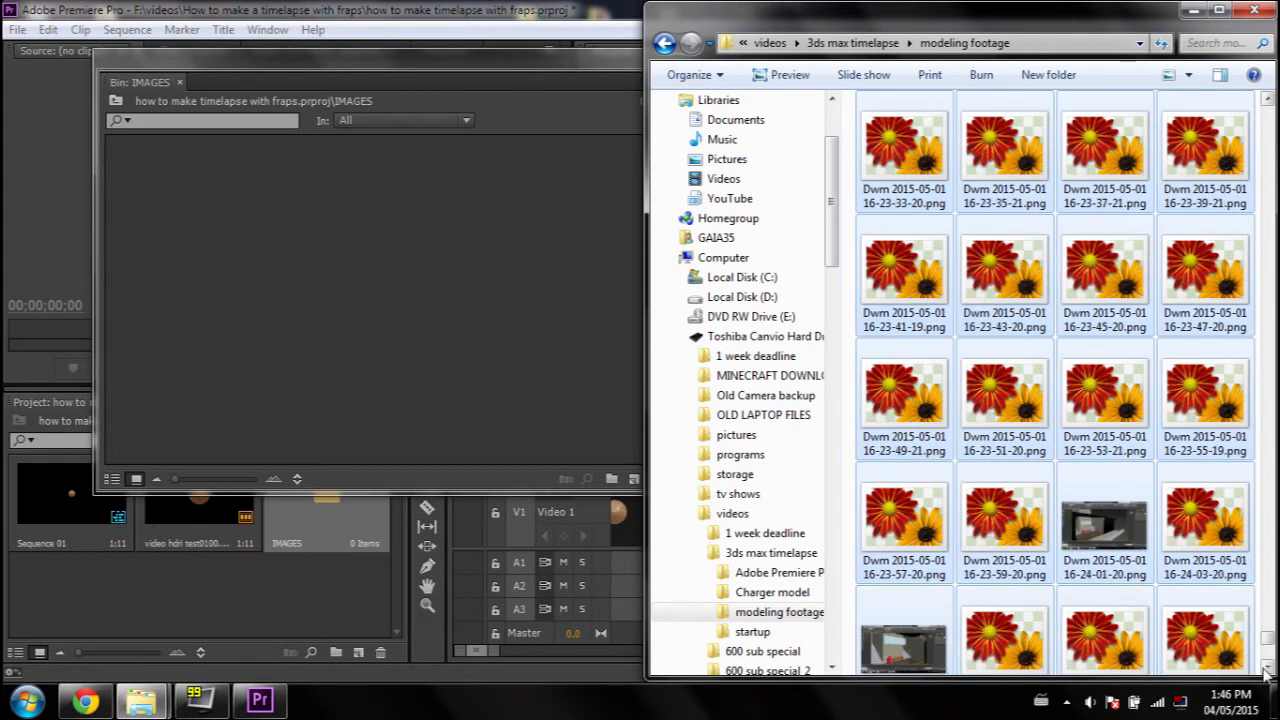
scroll(down, 3)
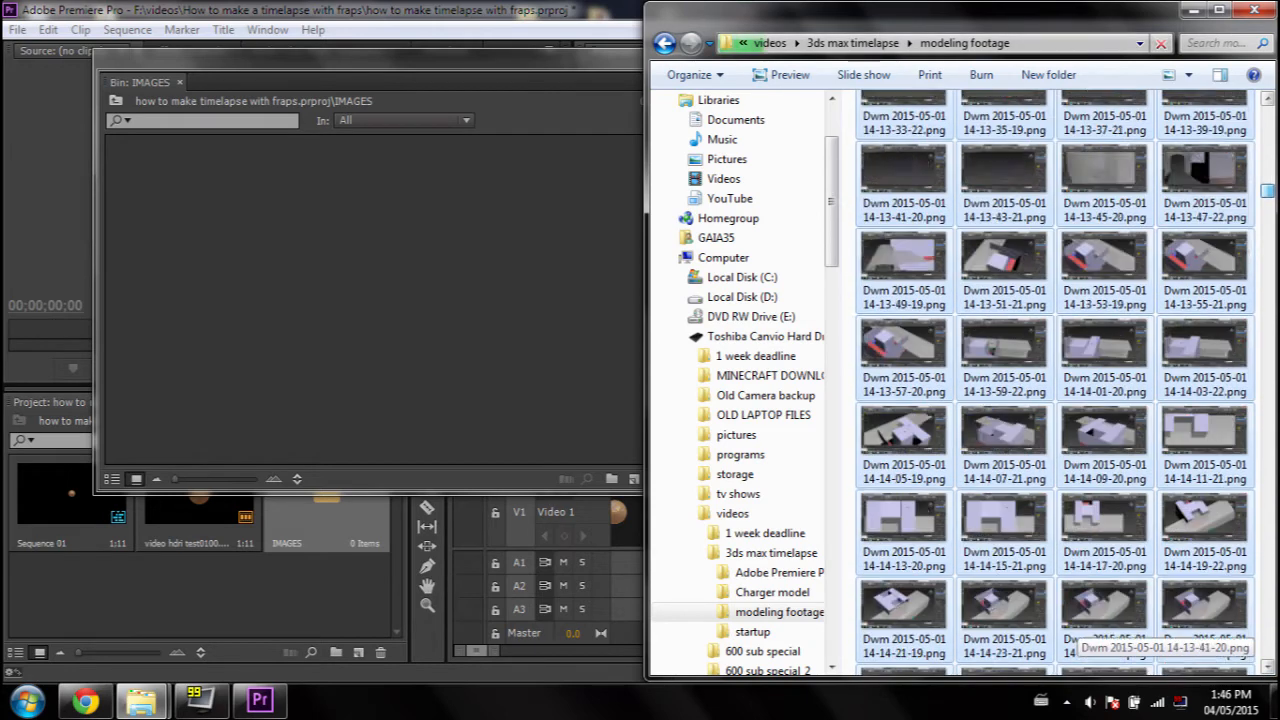
scroll(down, 3)
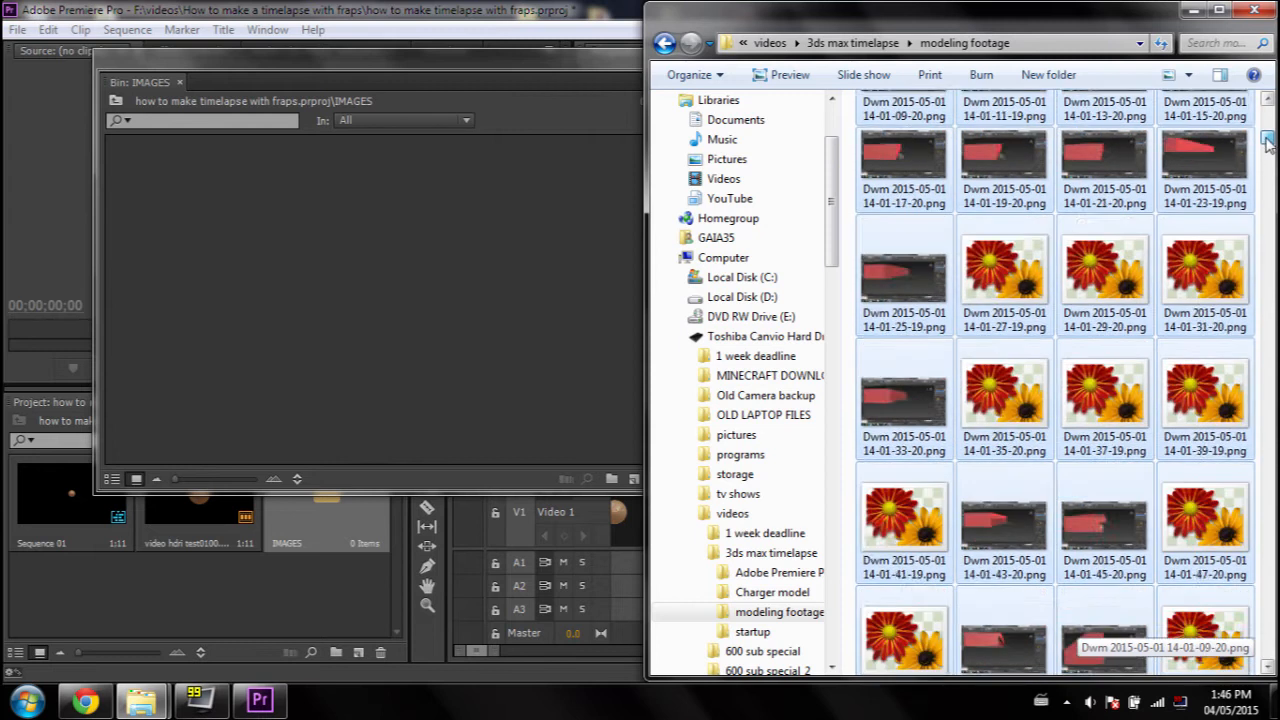
scroll(down, 3)
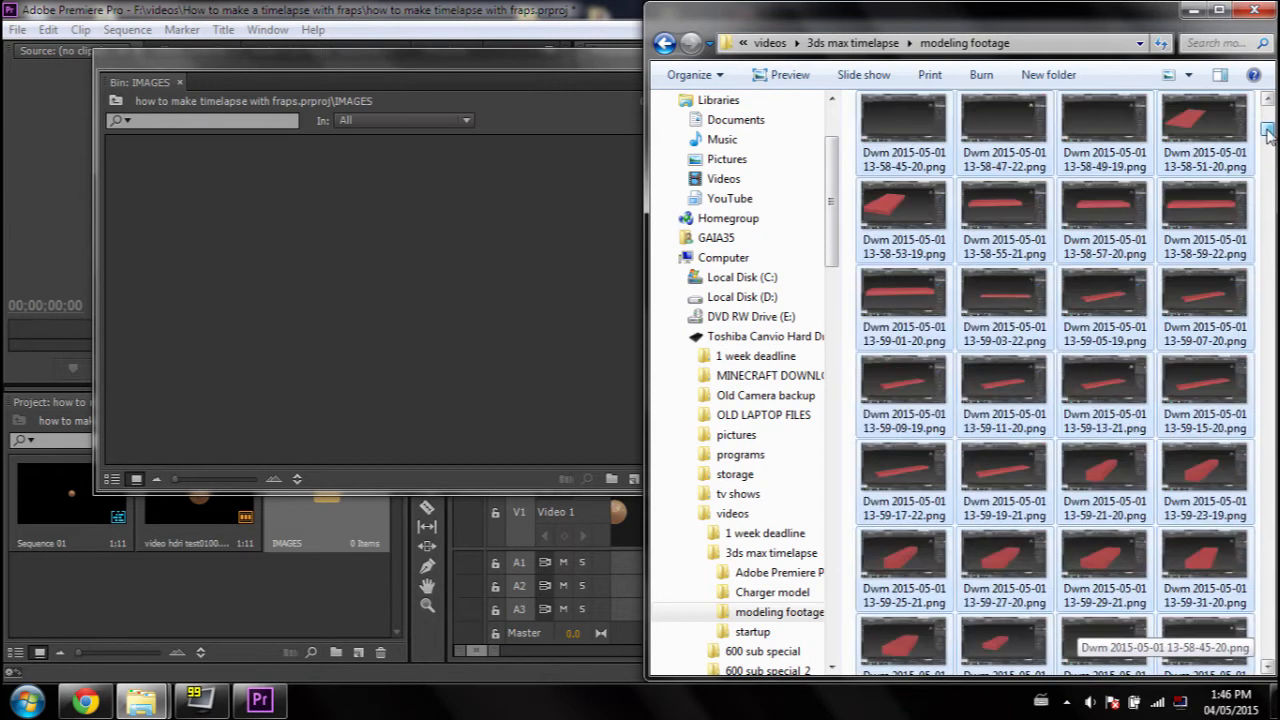
scroll(up, 3)
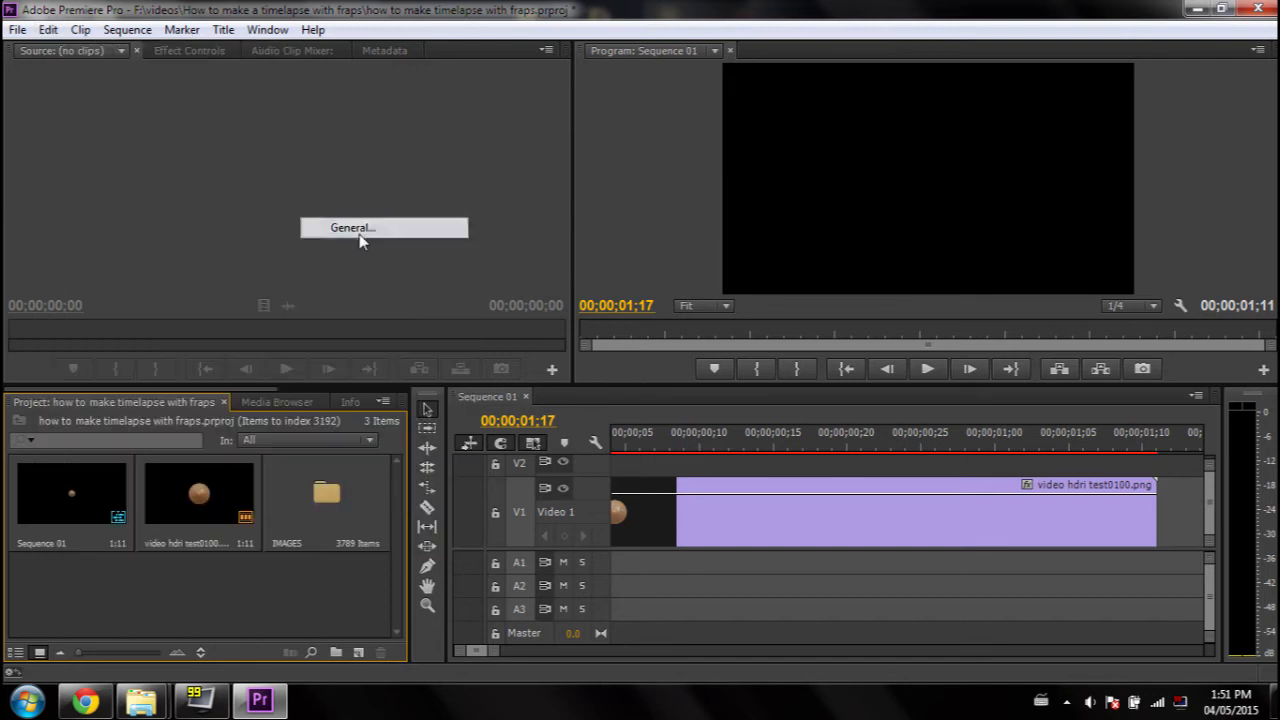
Step: Open the General preferences page showing the 150-frame still image default duration
click(352, 227)
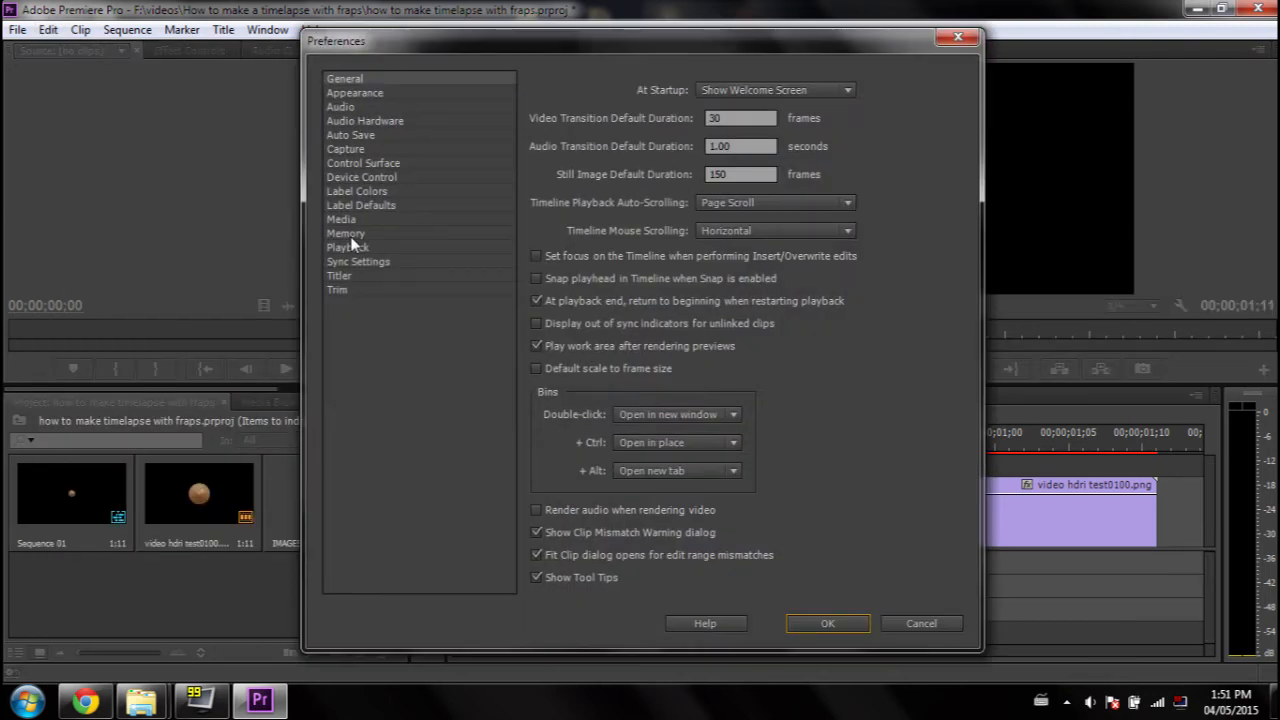
mouse_move(378, 225)
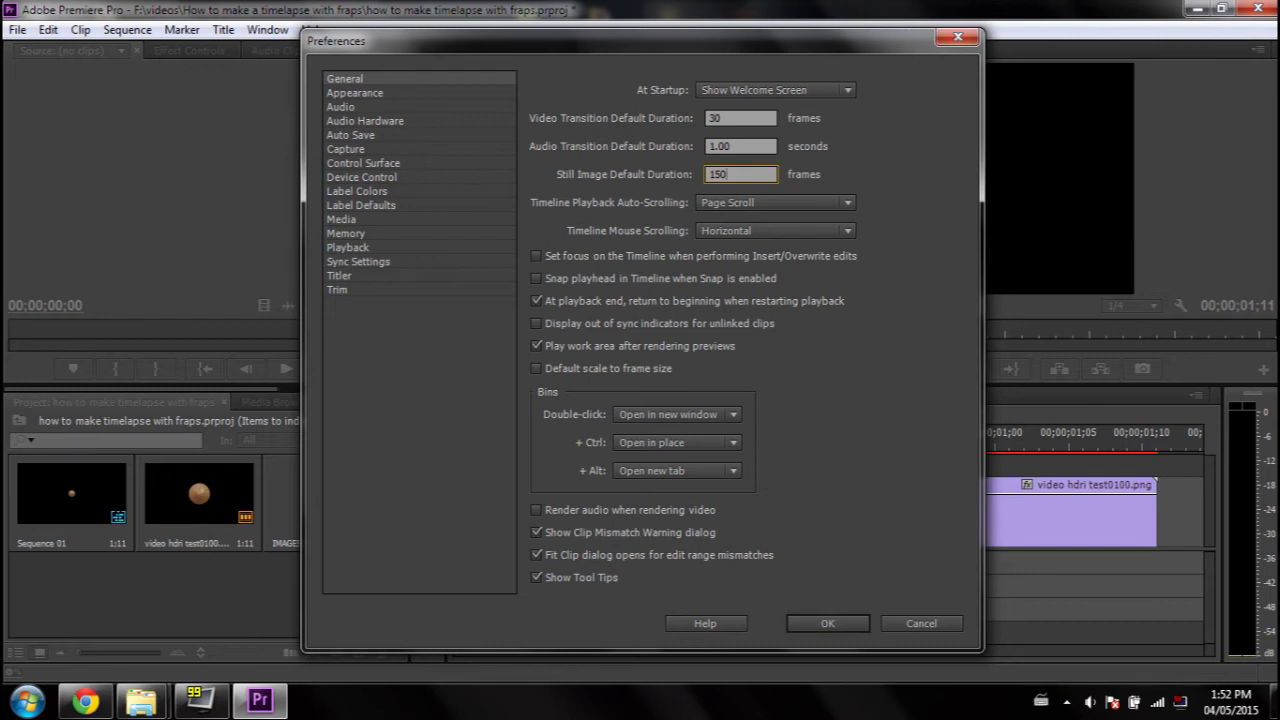
mouse_move(766, 57)
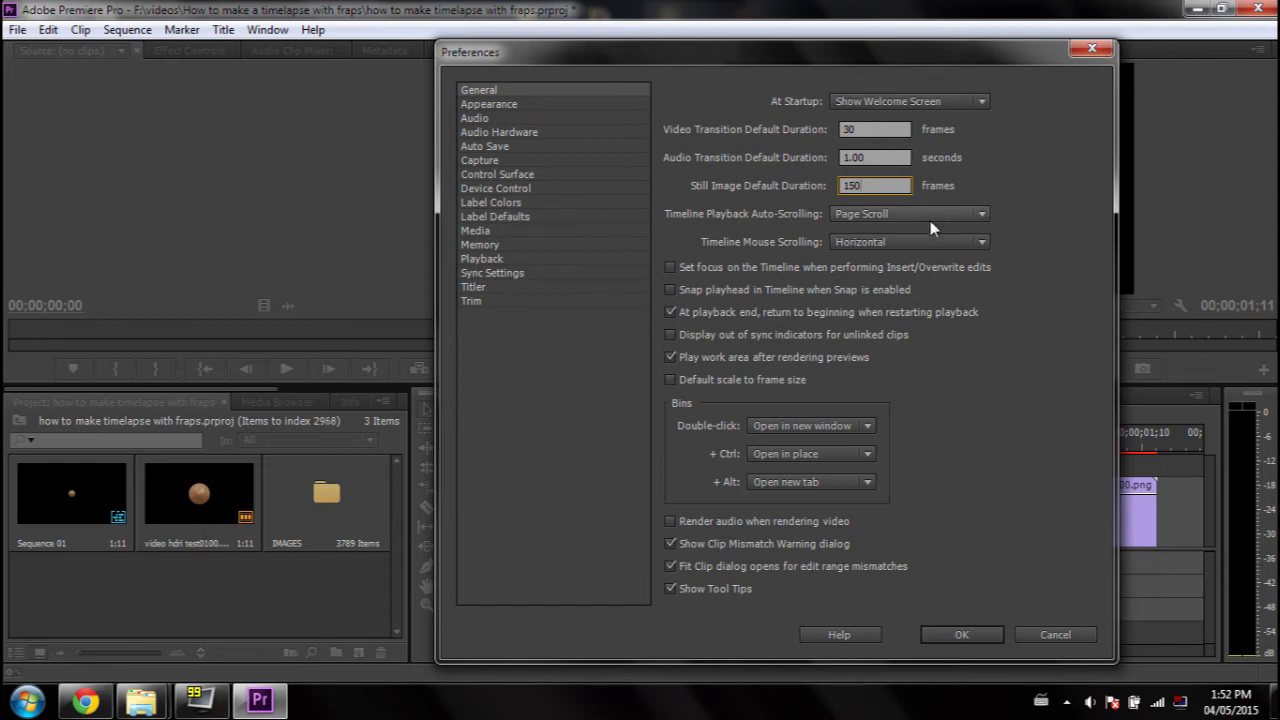
mouse_move(895, 228)
text(1)
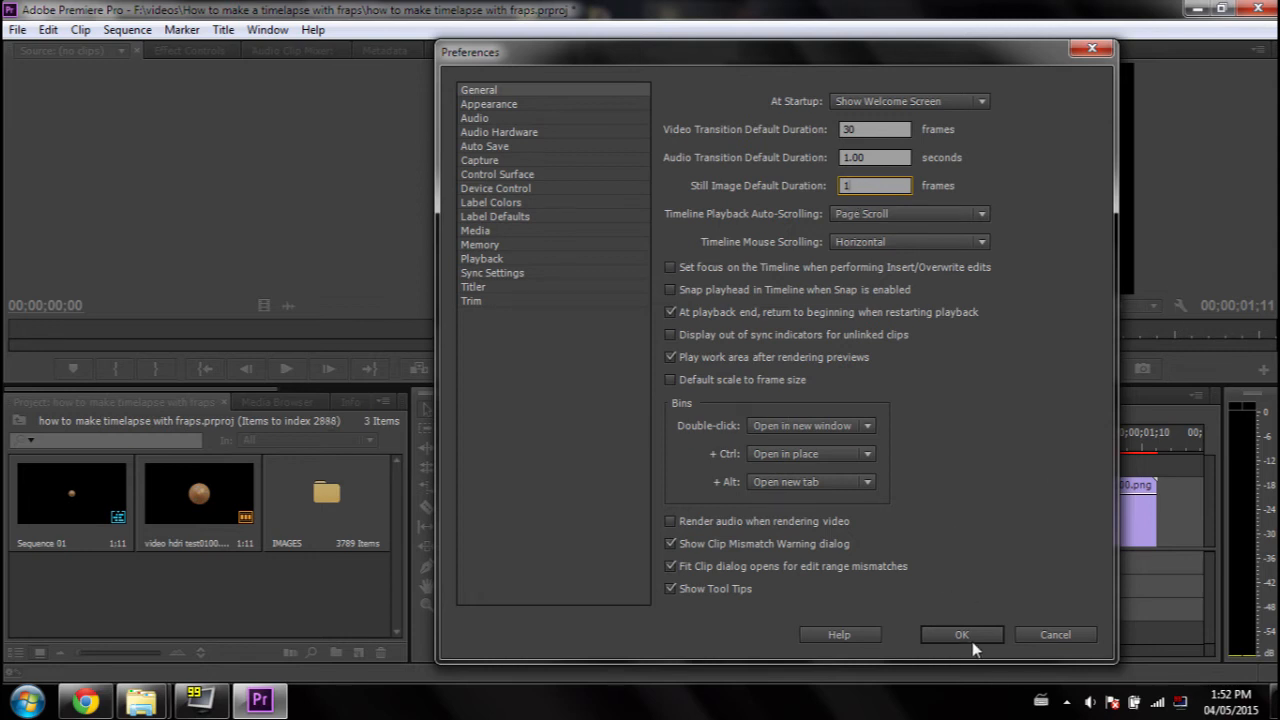
Step: Confirm the 1-frame still duration and select all screenshots in the IMAGES bin
click(961, 634)
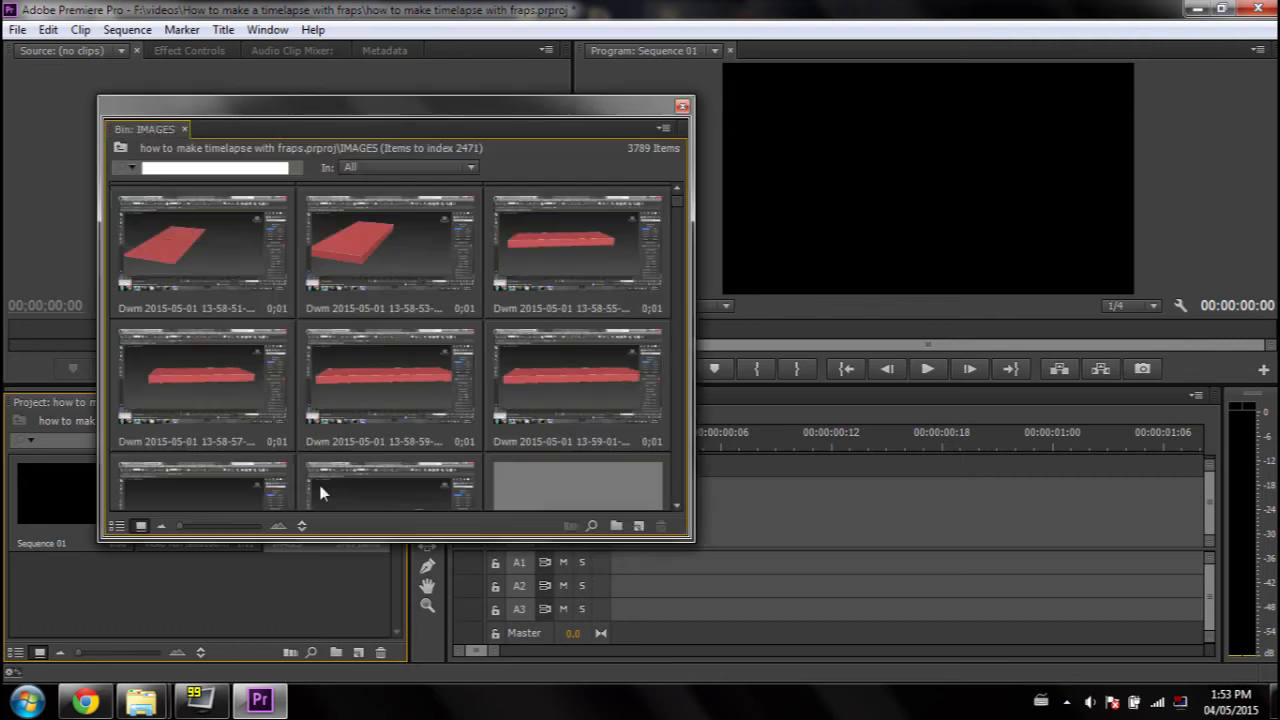
scroll(up, 3)
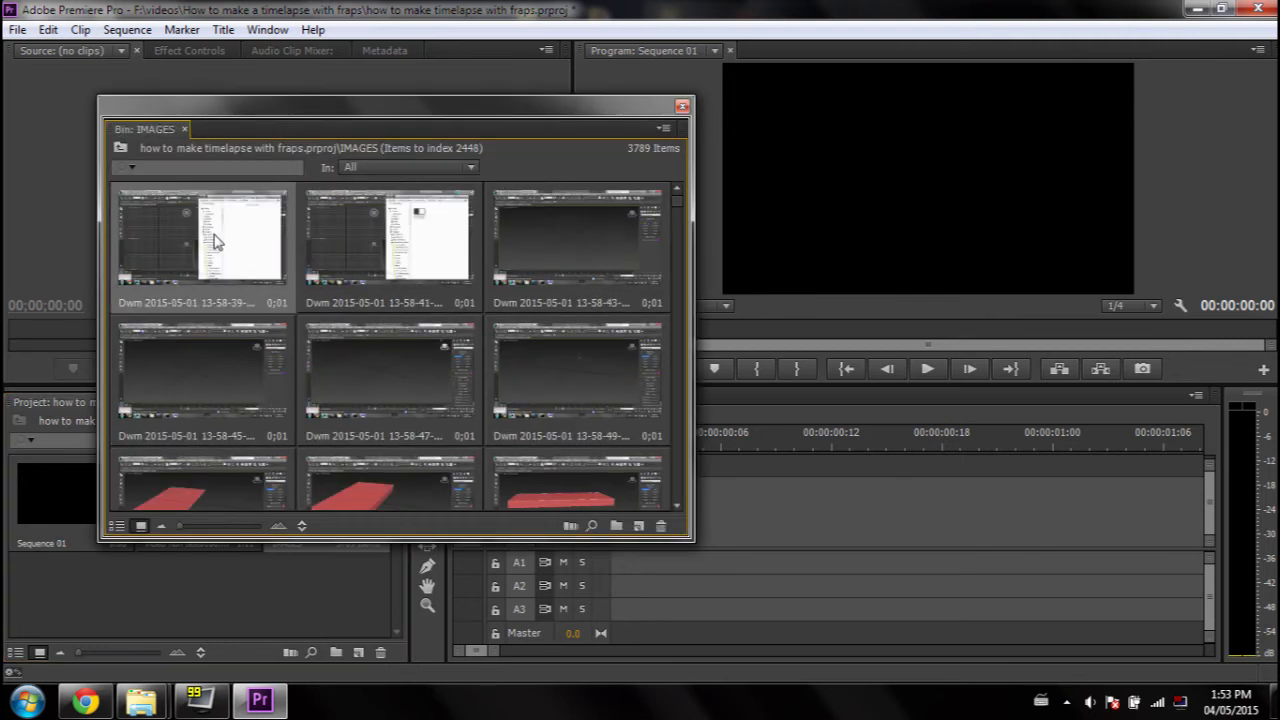
key(ctrl+a)
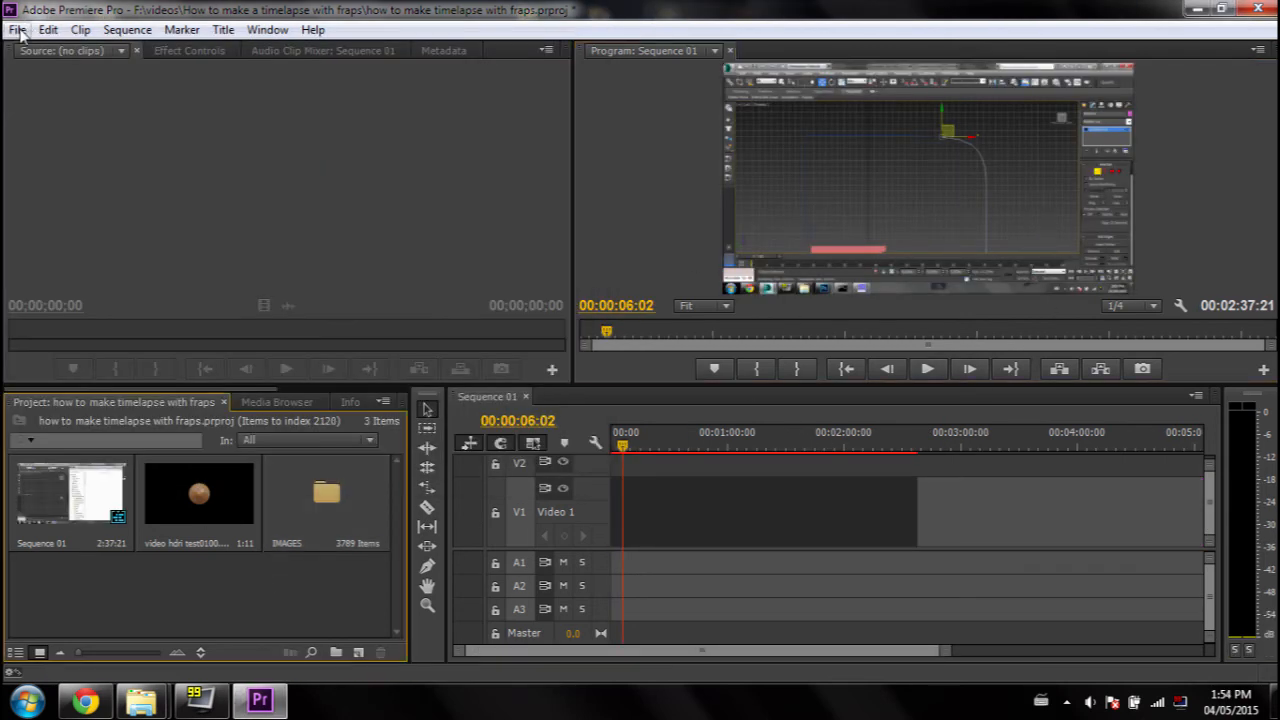
Step: Create a new sequence from the custom 720p preset
click(16, 29)
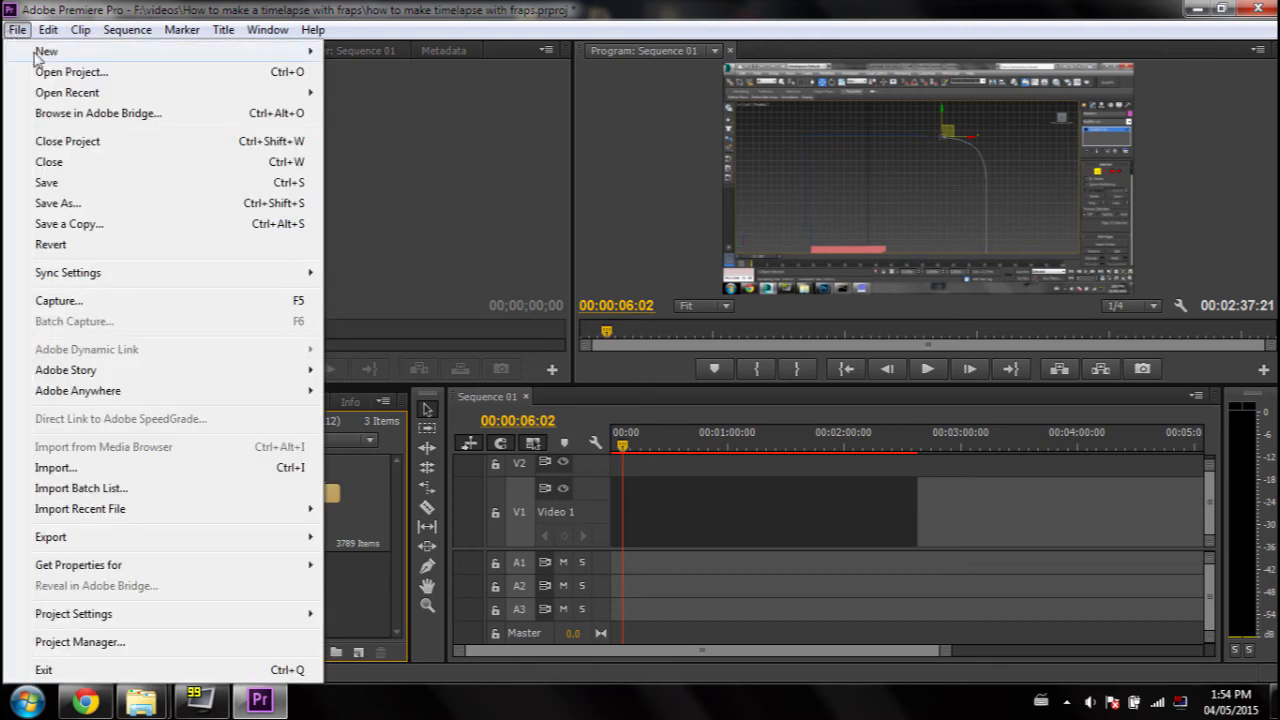
click(46, 51)
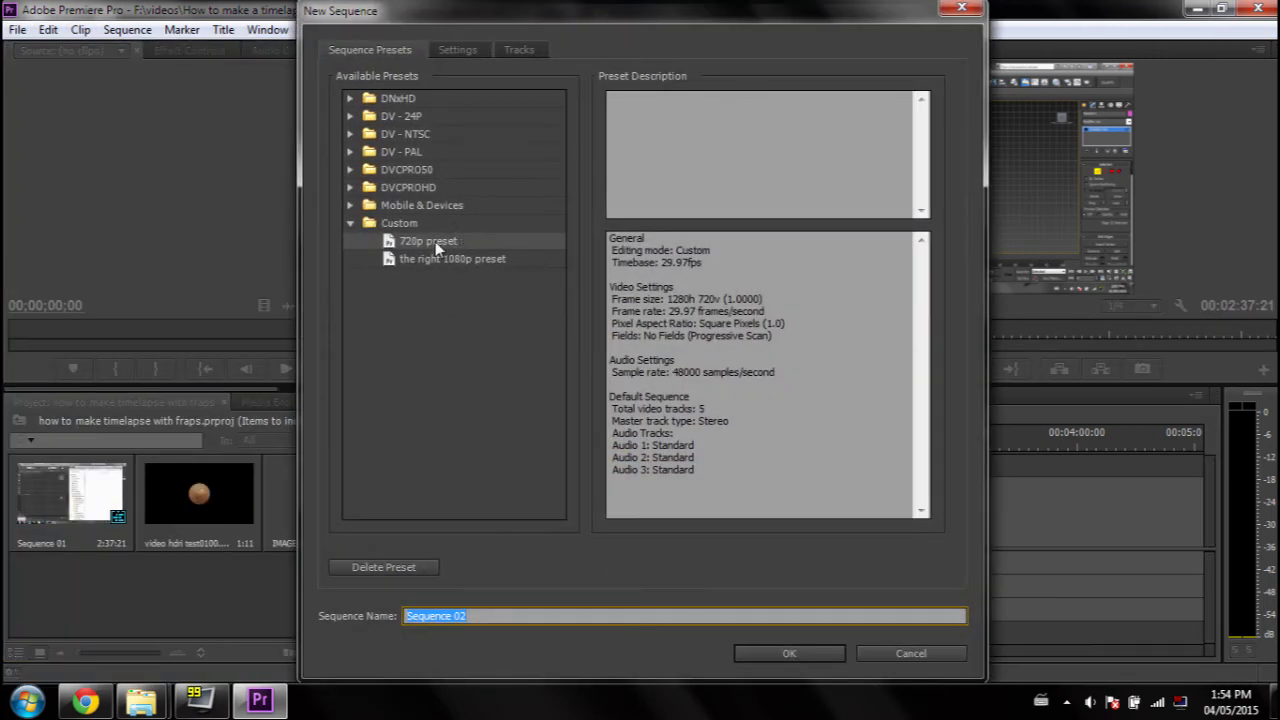
click(457, 49)
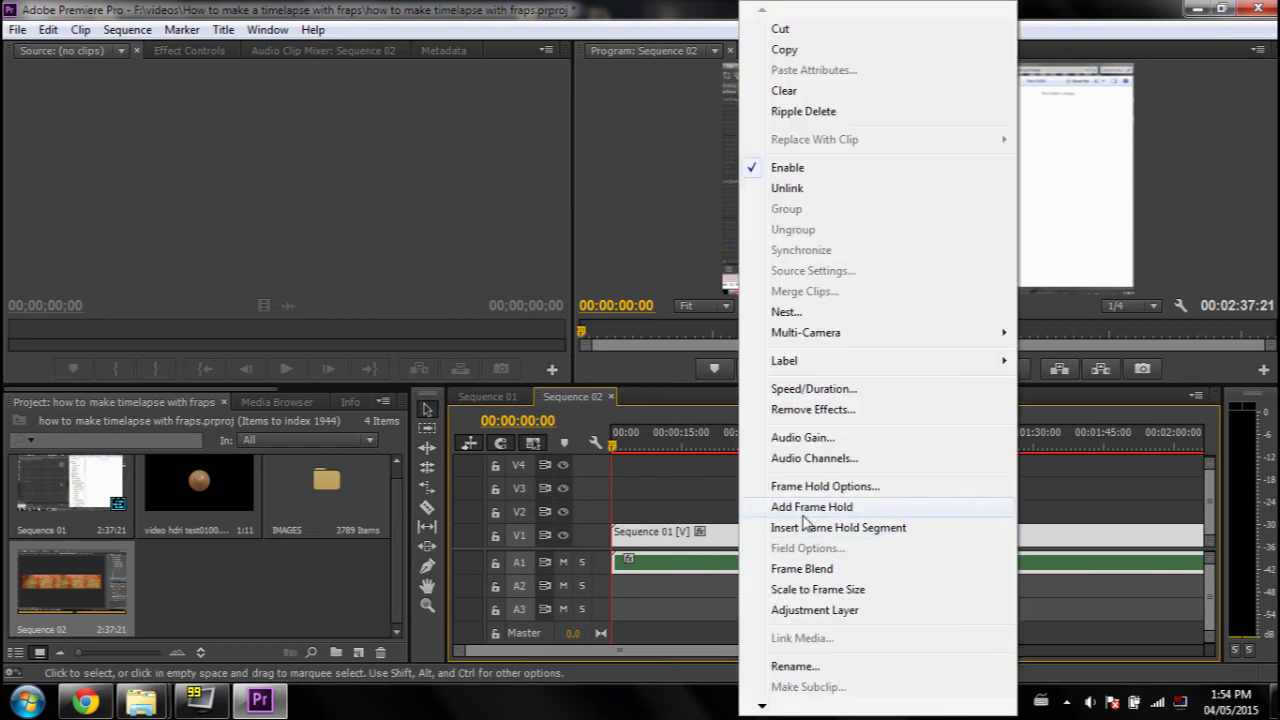
mouse_move(790, 458)
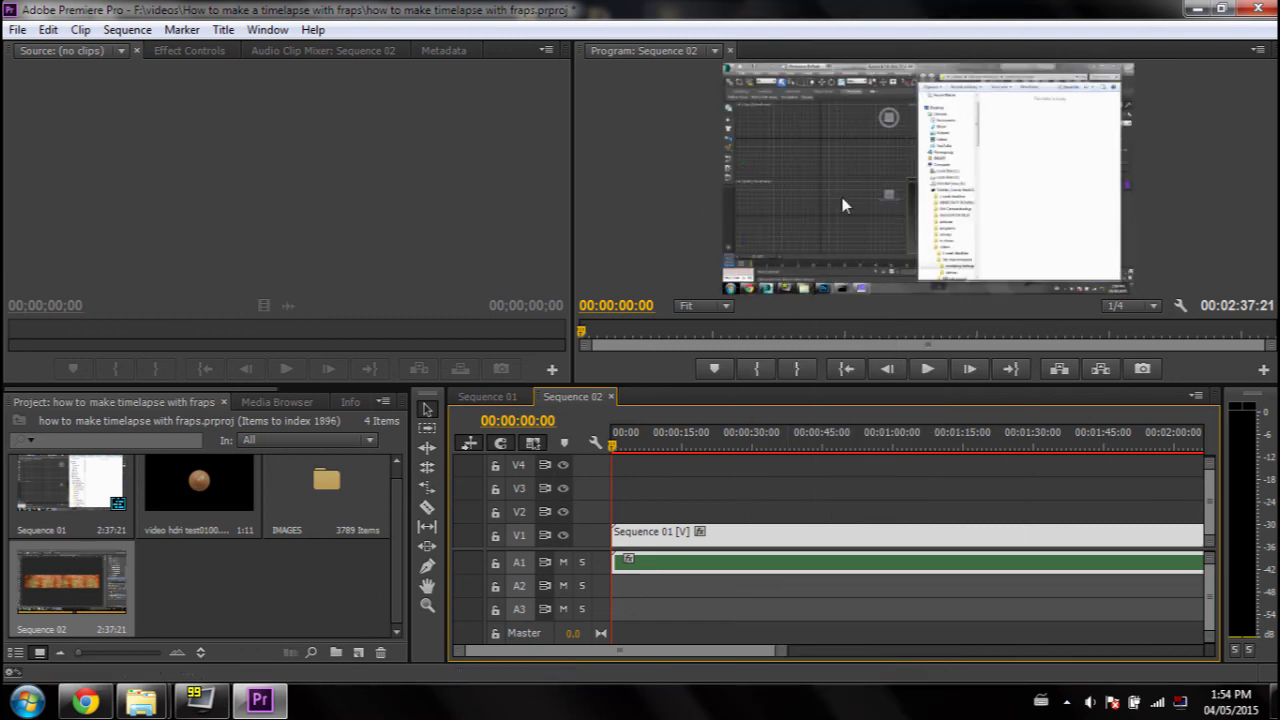
Step: Play back the scaled Sequence 01 timelapse in the Program monitor
click(925, 369)
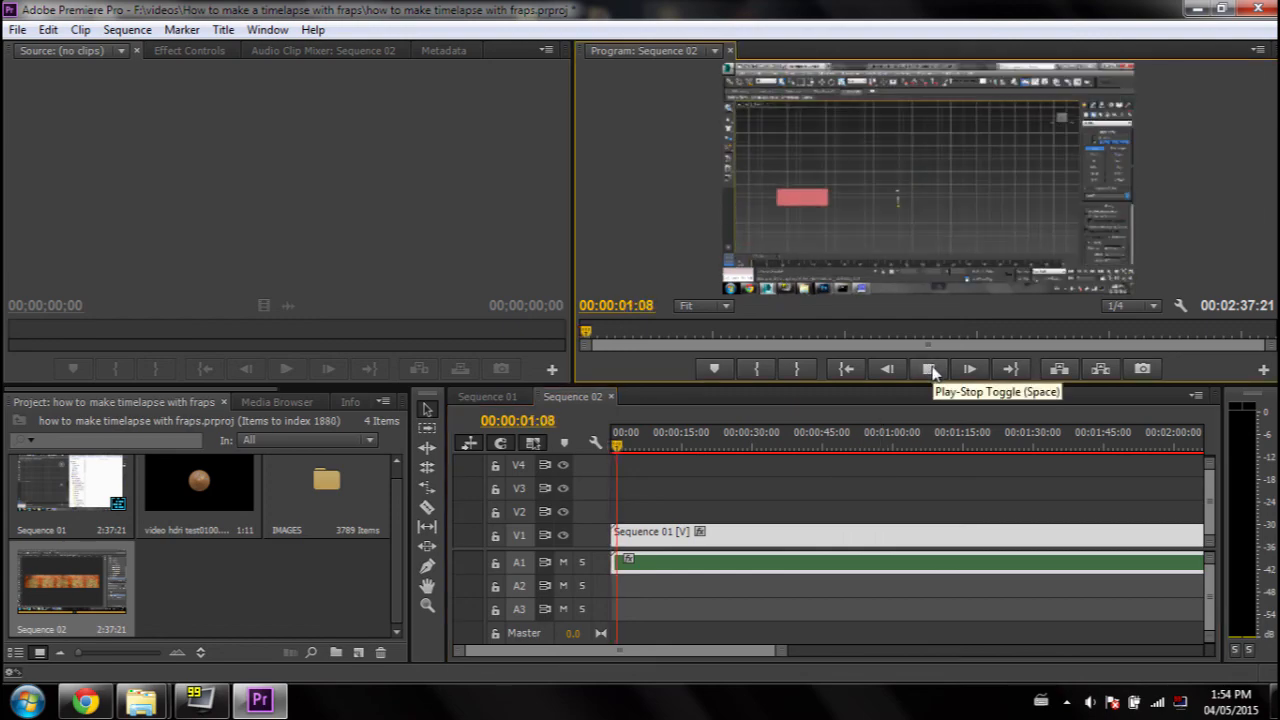